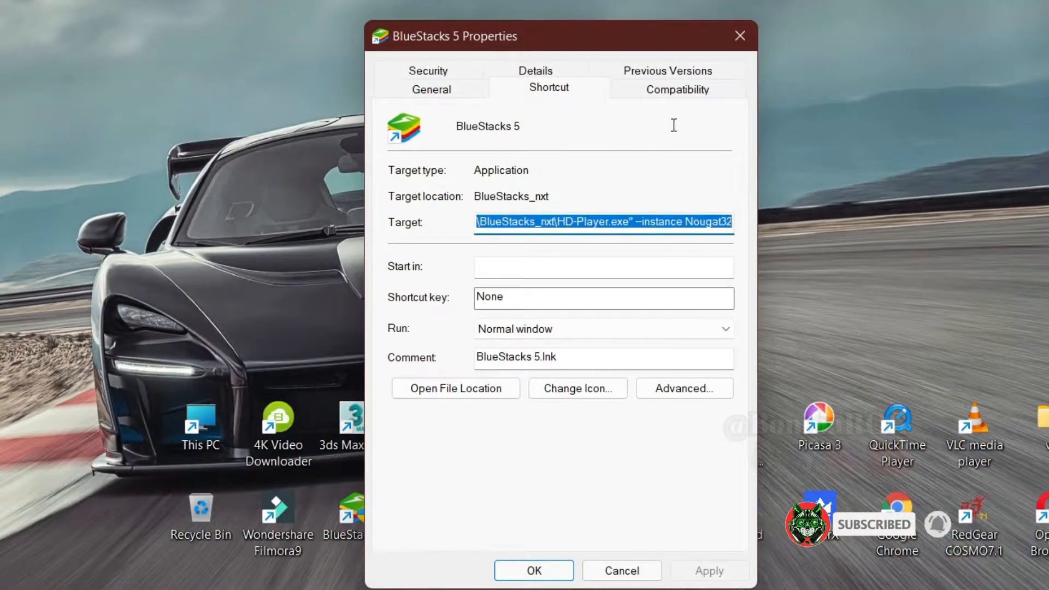
- Make BlueStacks 5 run as administrator, with high DPI scaling performed by the application
{"action": "left_click", "coordinate": [676, 88]}
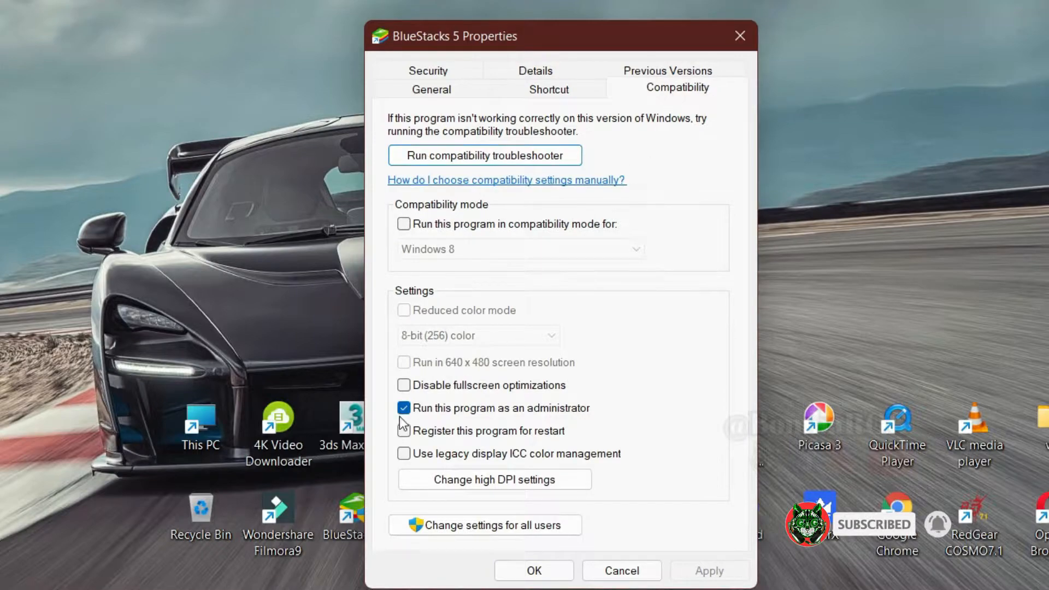
{"action": "mouse_move", "coordinate": [495, 465]}
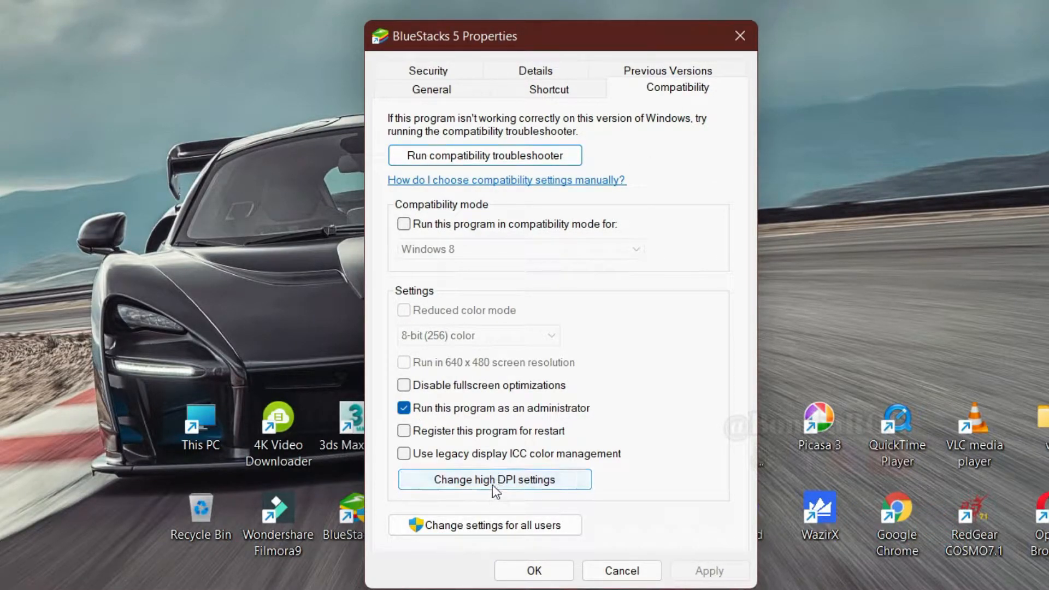
{"action": "left_click", "coordinate": [494, 479]}
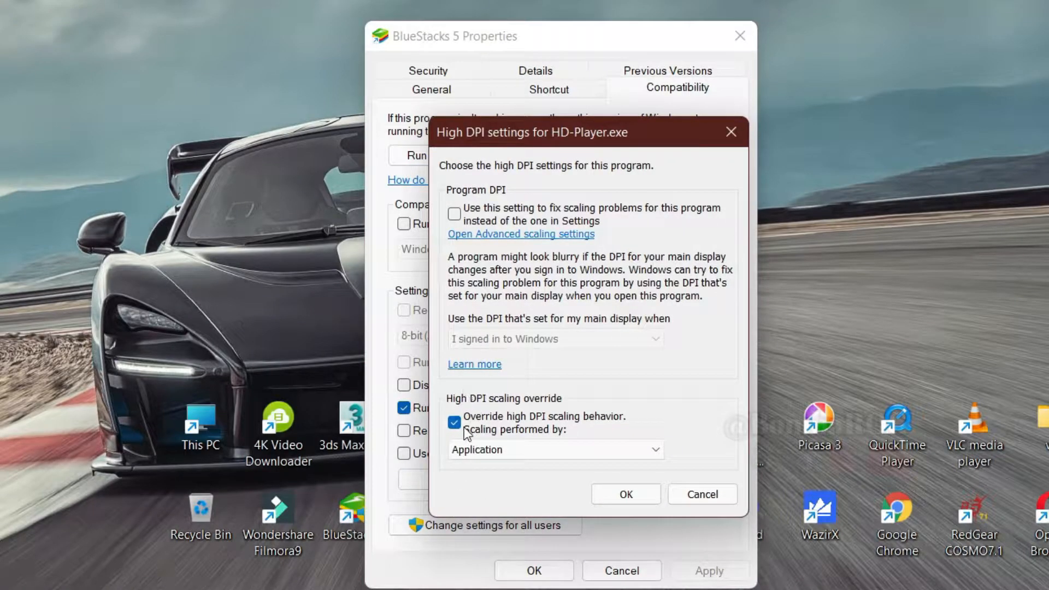
{"action": "mouse_move", "coordinate": [552, 432]}
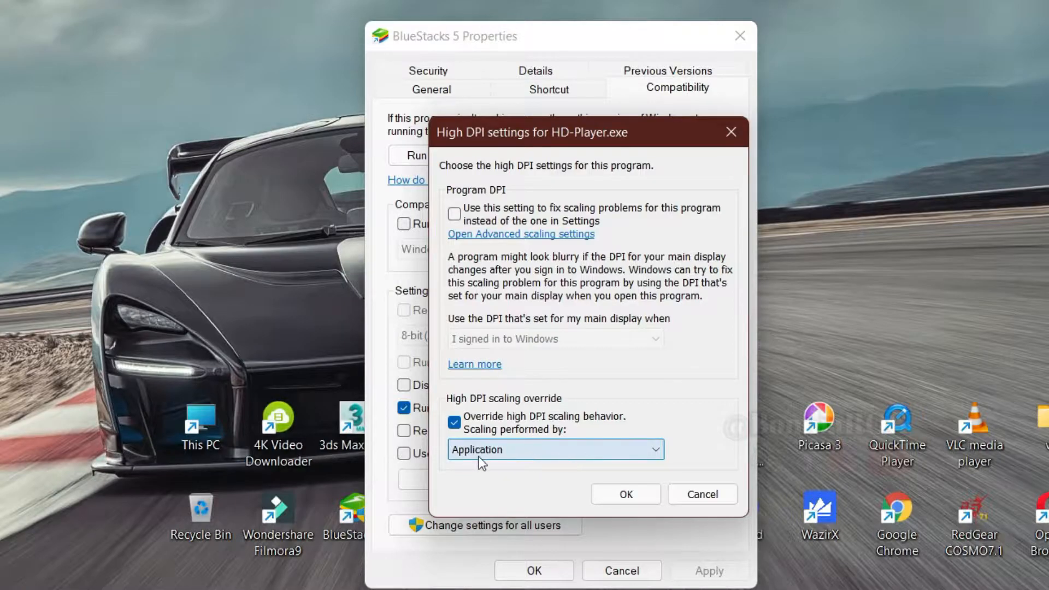
{"action": "left_click", "coordinate": [624, 494]}
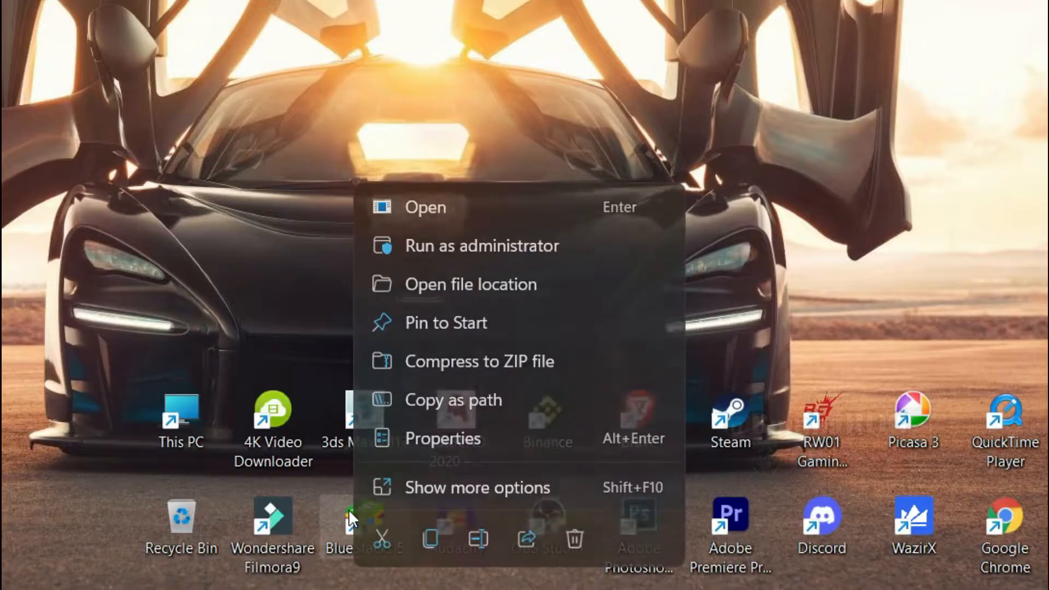
{"action": "mouse_move", "coordinate": [516, 284]}
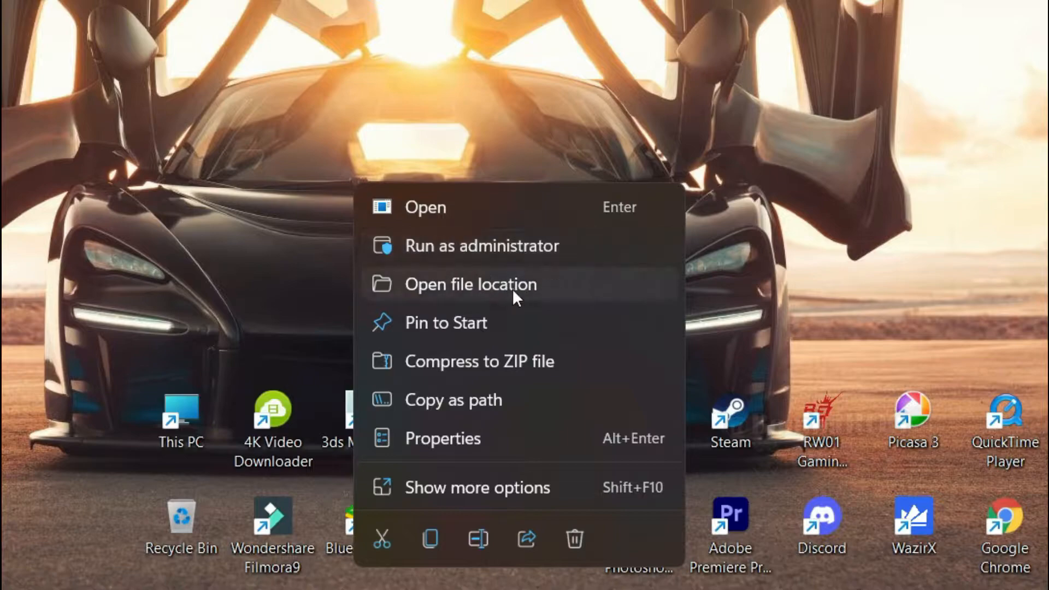
{"action": "left_click", "coordinate": [470, 285]}
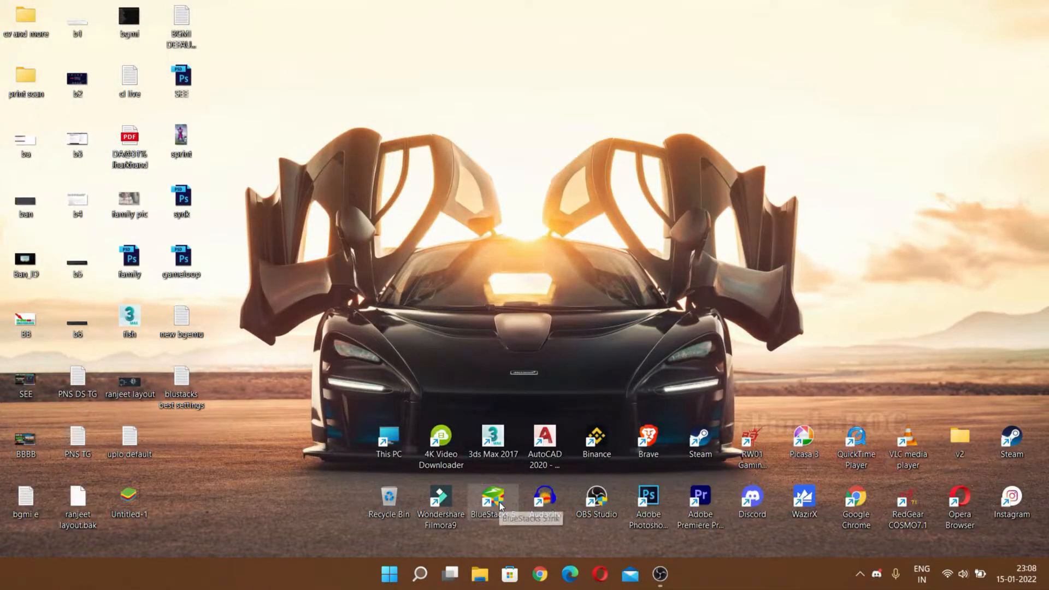
{"action": "mouse_move", "coordinate": [390, 574]}
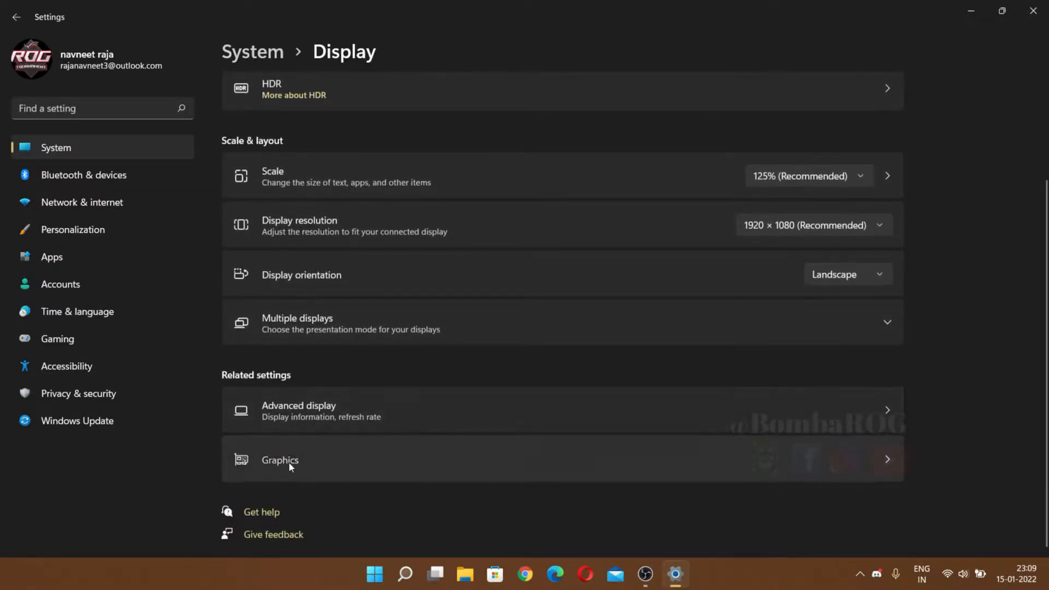
- Add BlueStacks' HD-Player.exe to the Graphics app list with High performance preference
{"action": "left_click", "coordinate": [288, 459]}
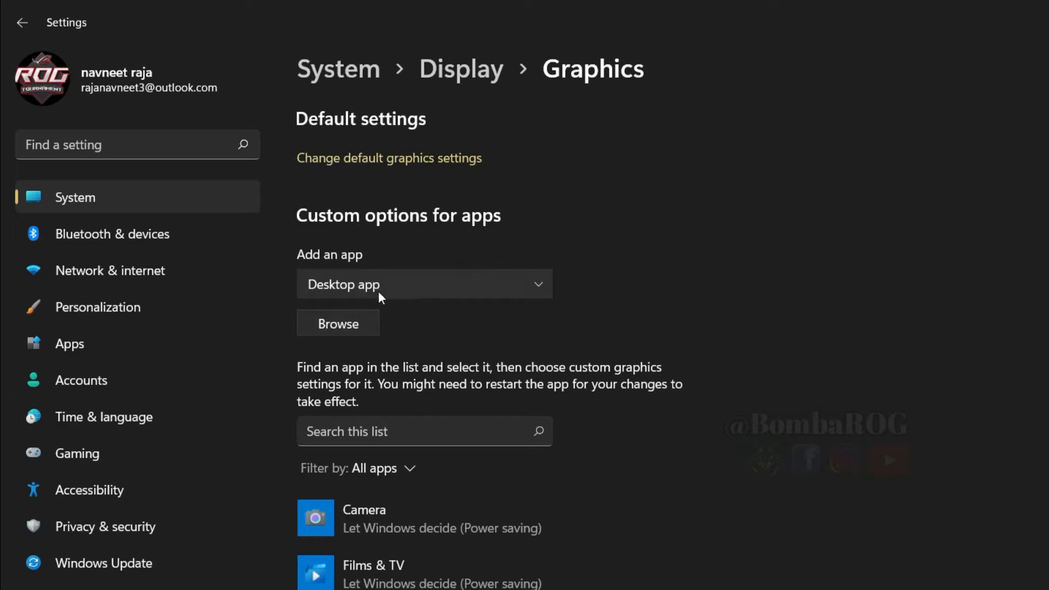
{"action": "left_click", "coordinate": [338, 323]}
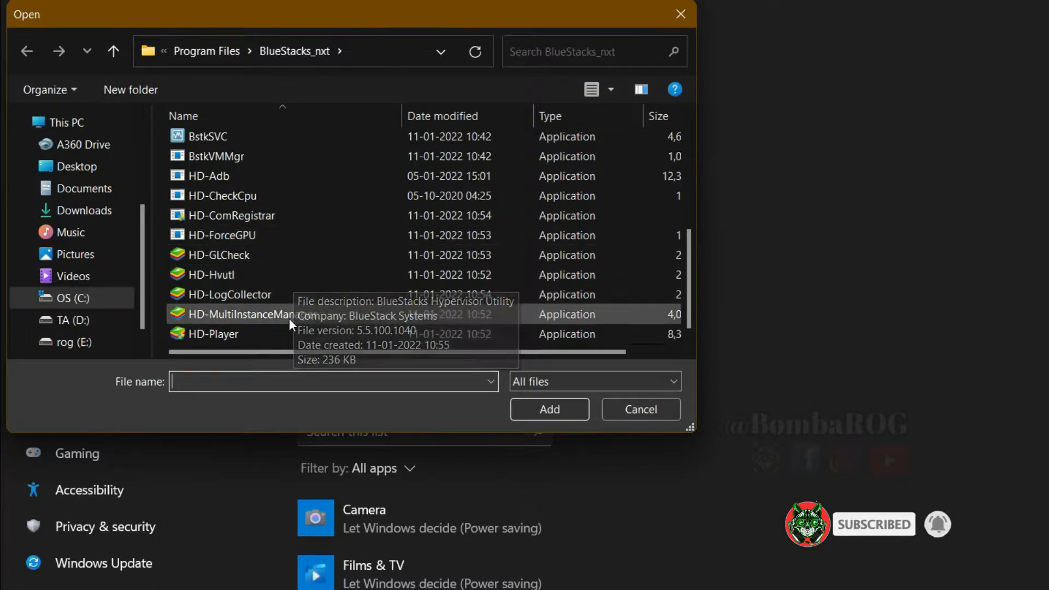
{"action": "left_click", "coordinate": [638, 409]}
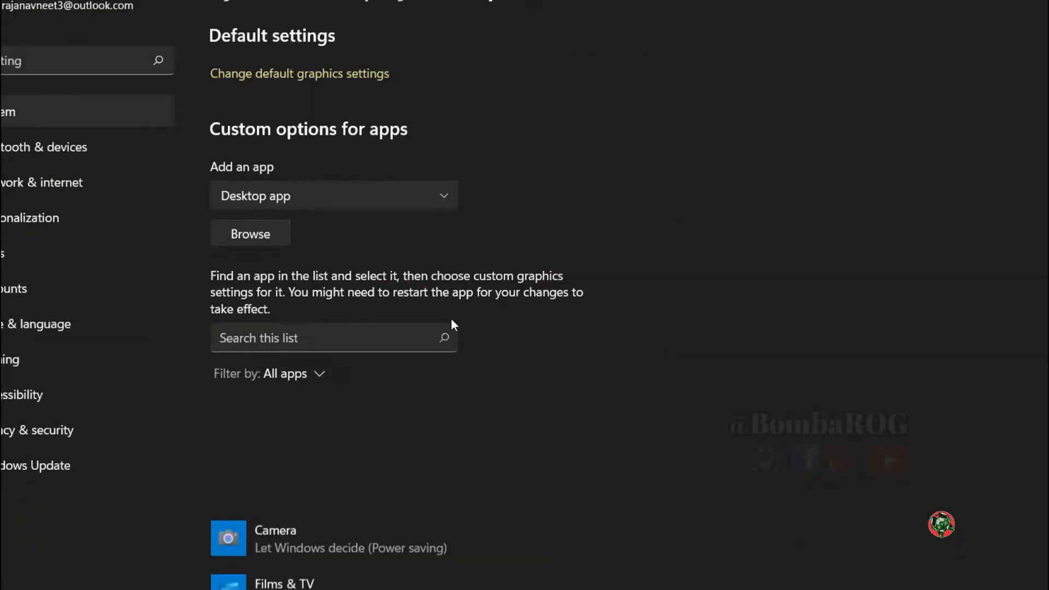
{"action": "left_click", "coordinate": [468, 495]}
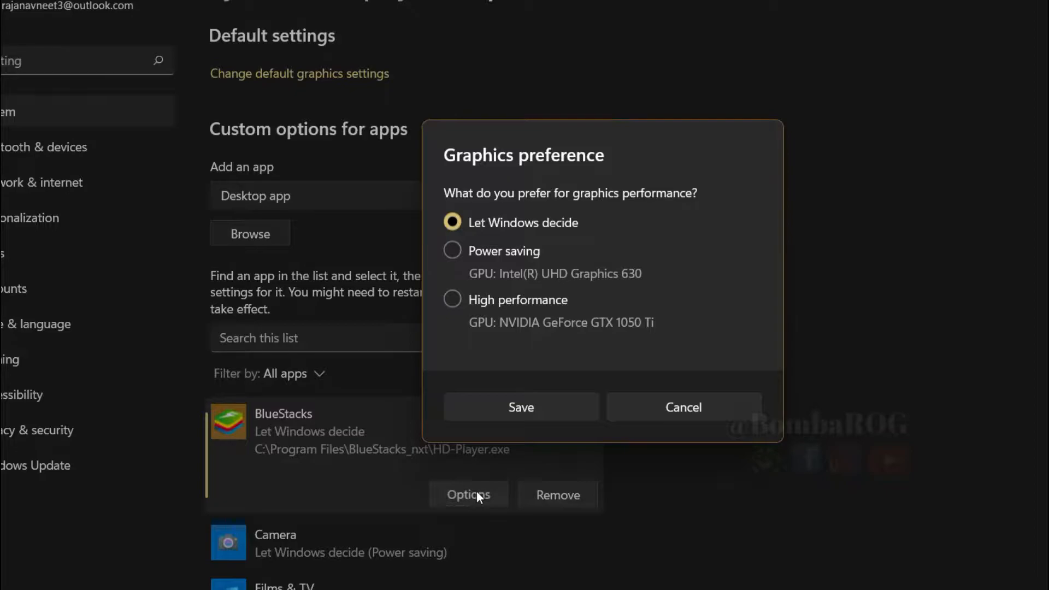
{"action": "left_click", "coordinate": [521, 407]}
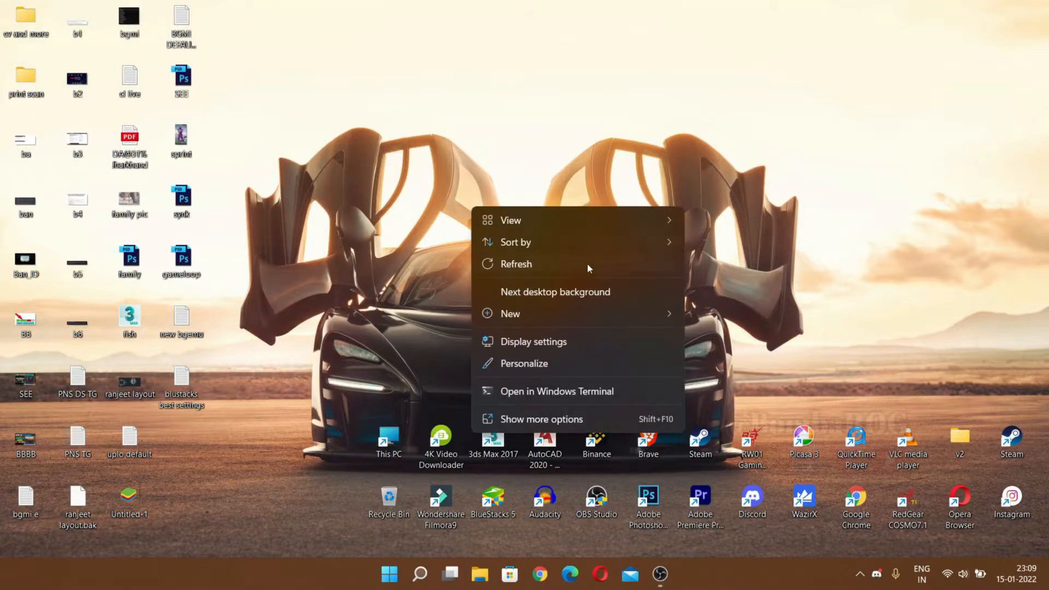
- Launch NVIDIA Control Panel from the desktop's full context menu
{"action": "left_click", "coordinate": [542, 419]}
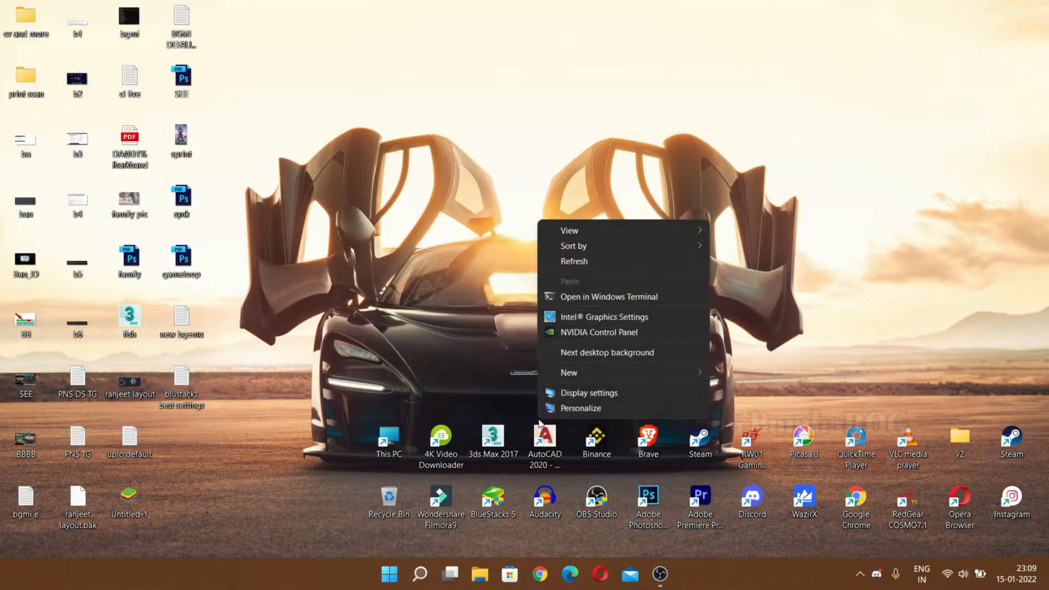
{"action": "left_click", "coordinate": [598, 333]}
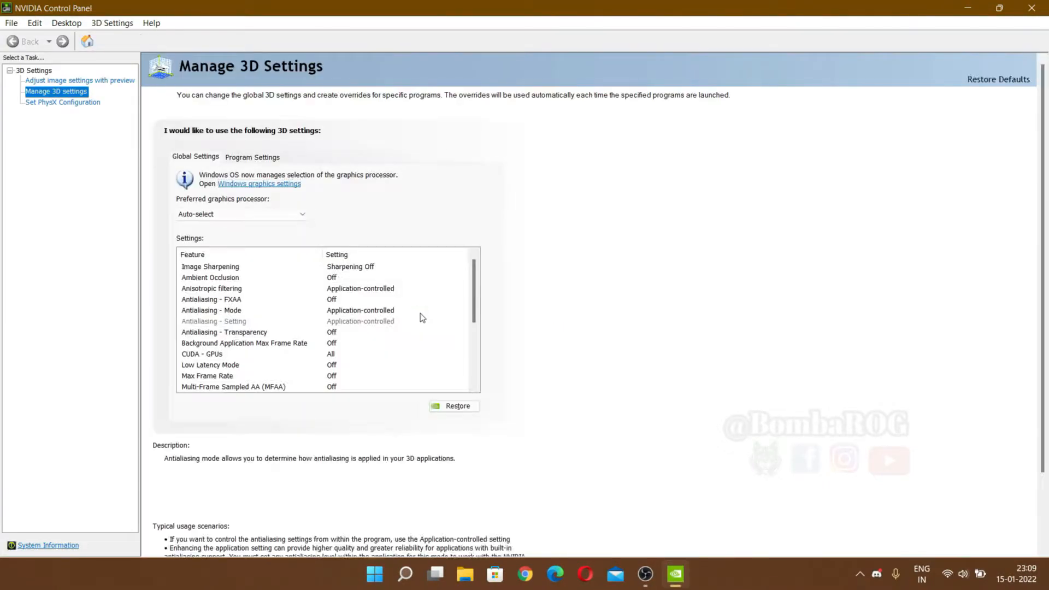
- Add an HD-Player.exe program profile using the High-performance NVIDIA processor
{"action": "left_click", "coordinate": [252, 158]}
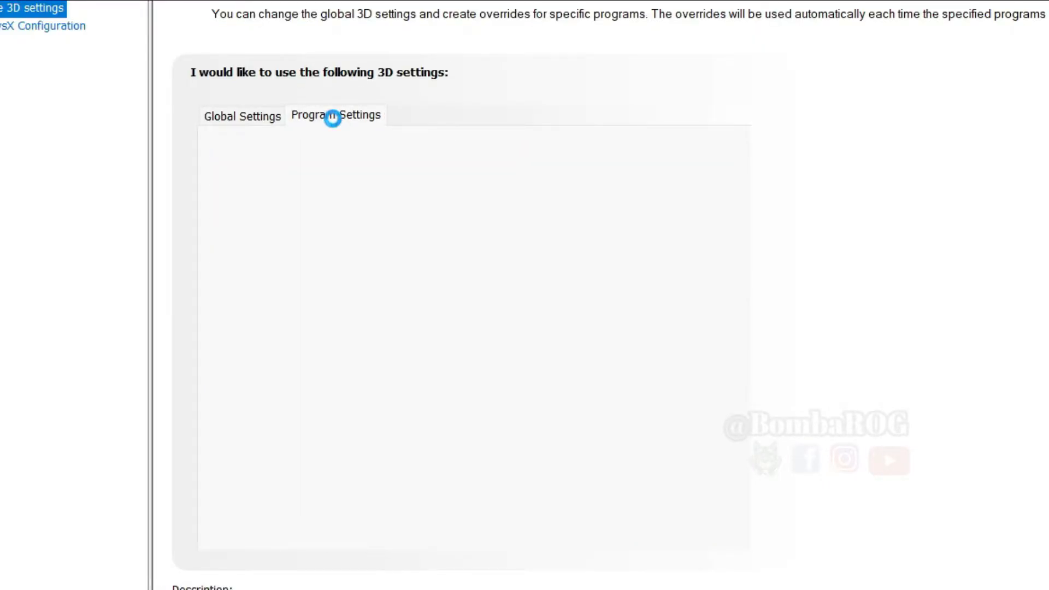
{"action": "left_click", "coordinate": [337, 115]}
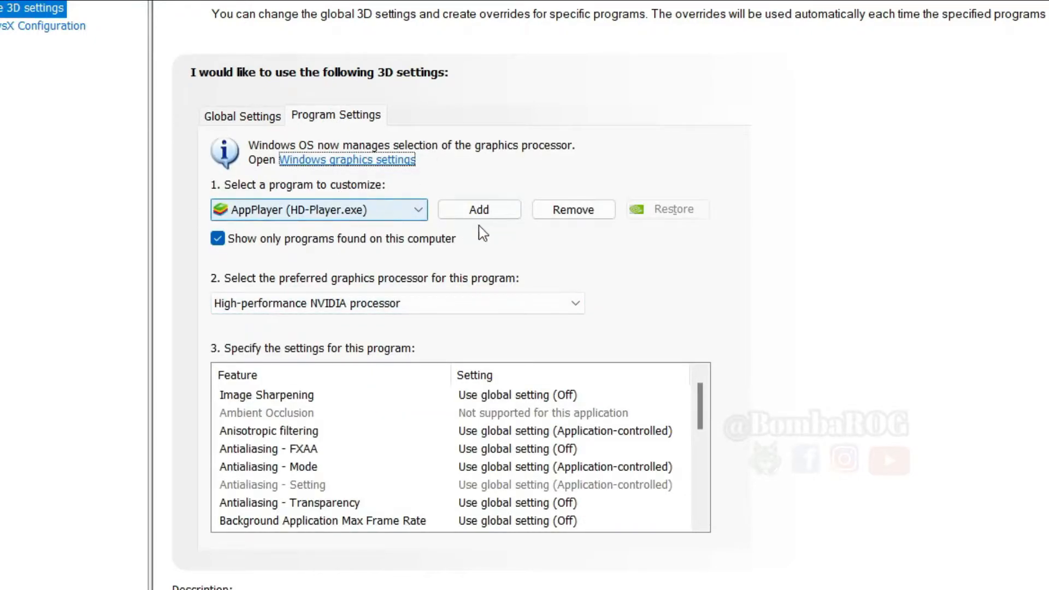
{"action": "mouse_move", "coordinate": [371, 224]}
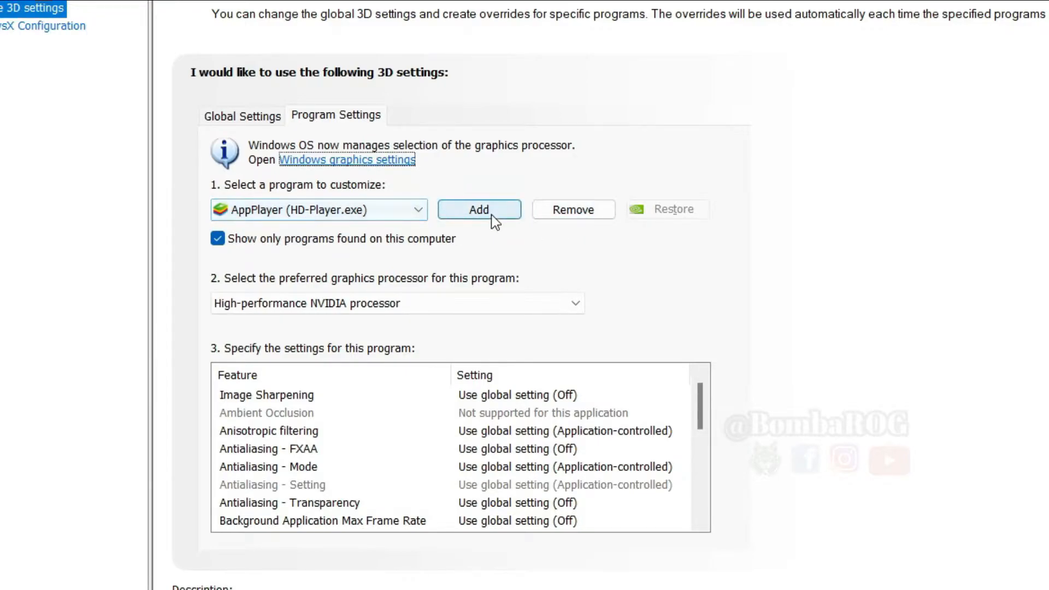
{"action": "left_click", "coordinate": [479, 209]}
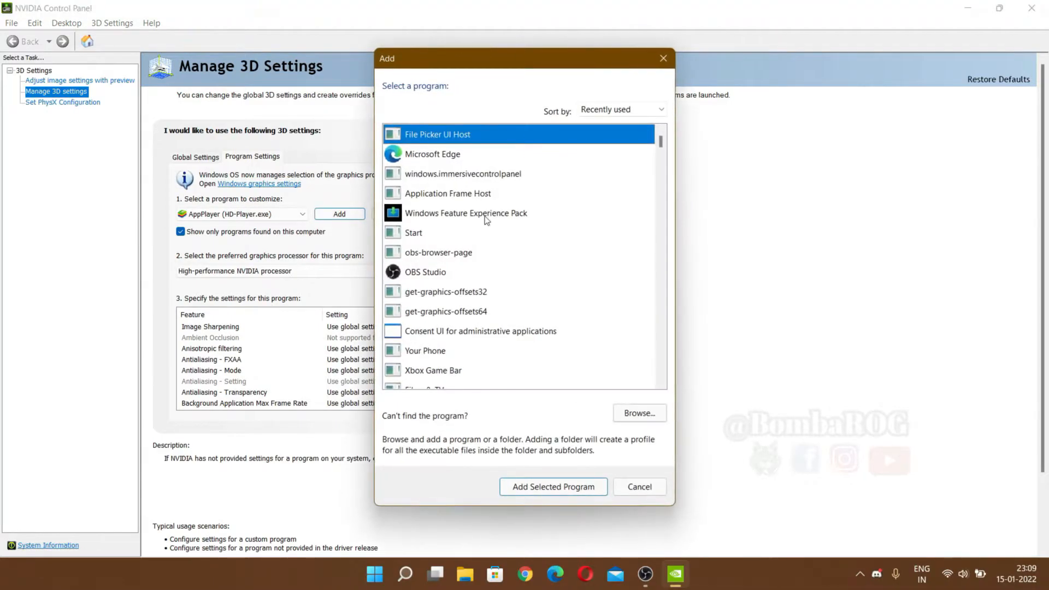
{"action": "mouse_move", "coordinate": [476, 292]}
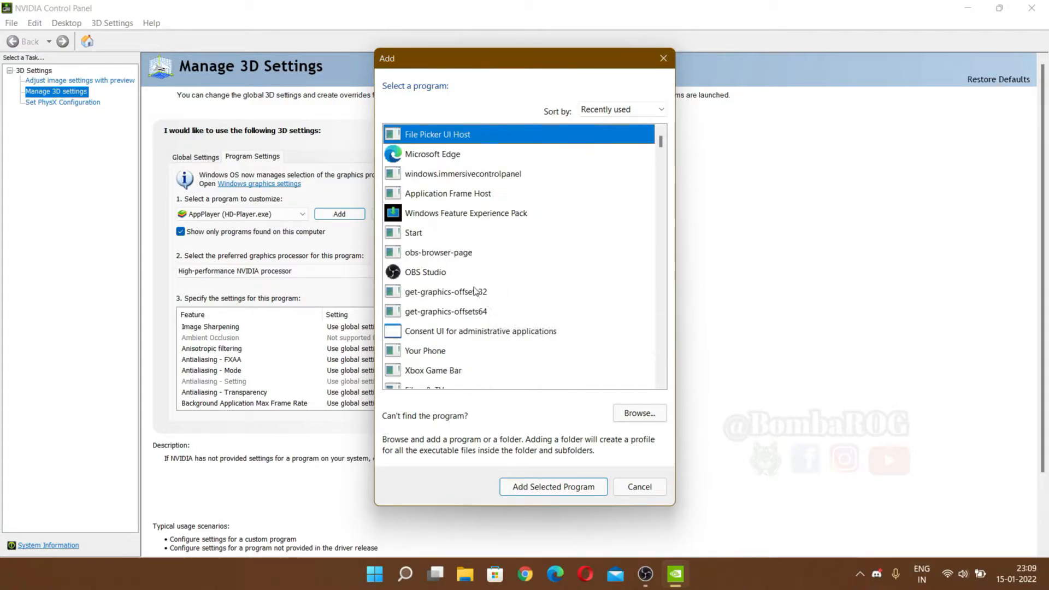
{"action": "scroll", "scroll_direction": "down", "scroll_amount": 3}
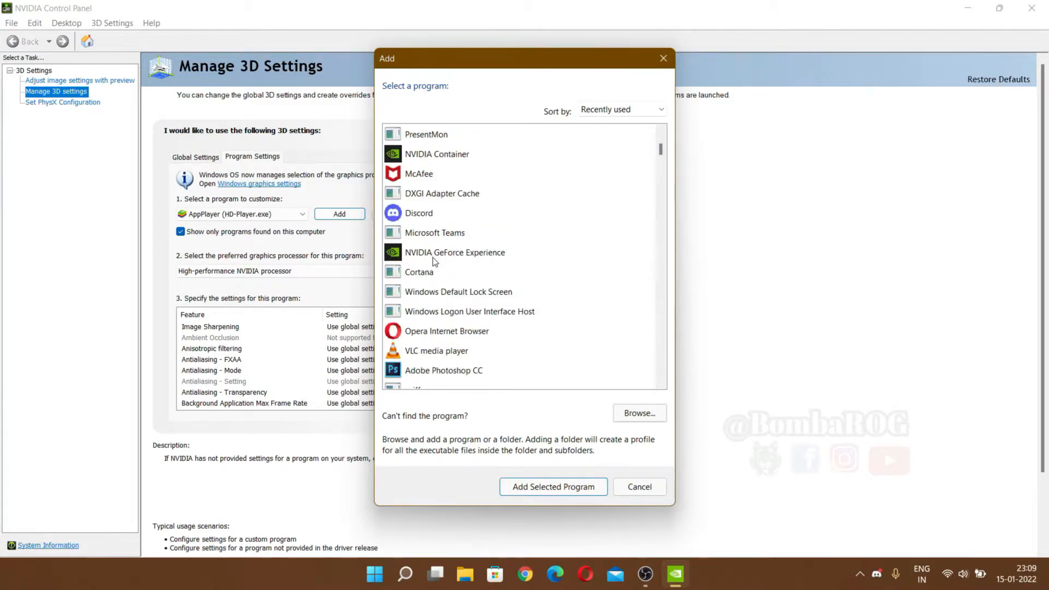
{"action": "scroll", "scroll_direction": "down", "scroll_amount": 3}
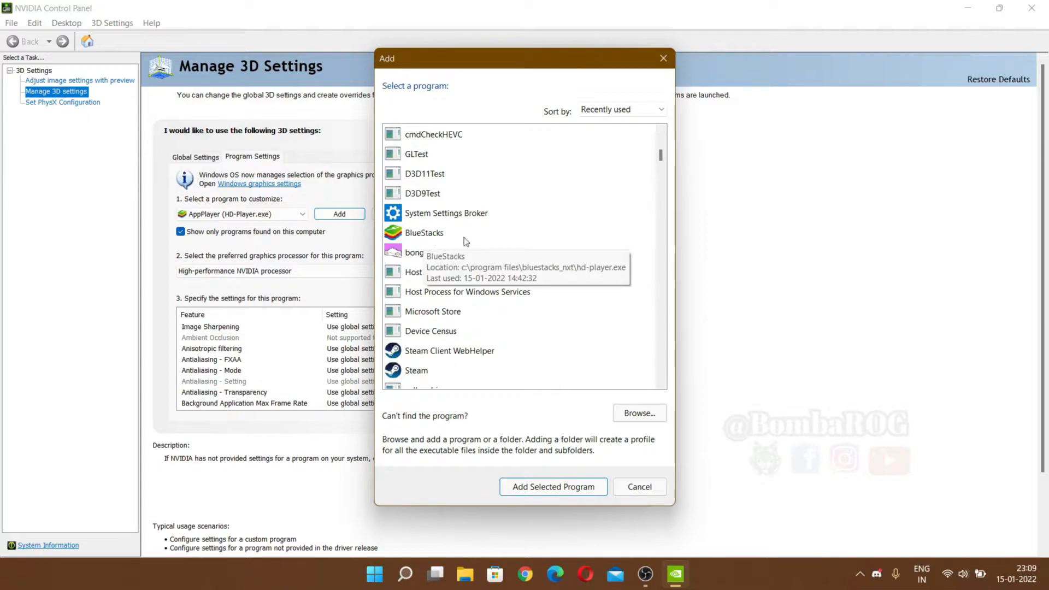
{"action": "mouse_move", "coordinate": [630, 79]}
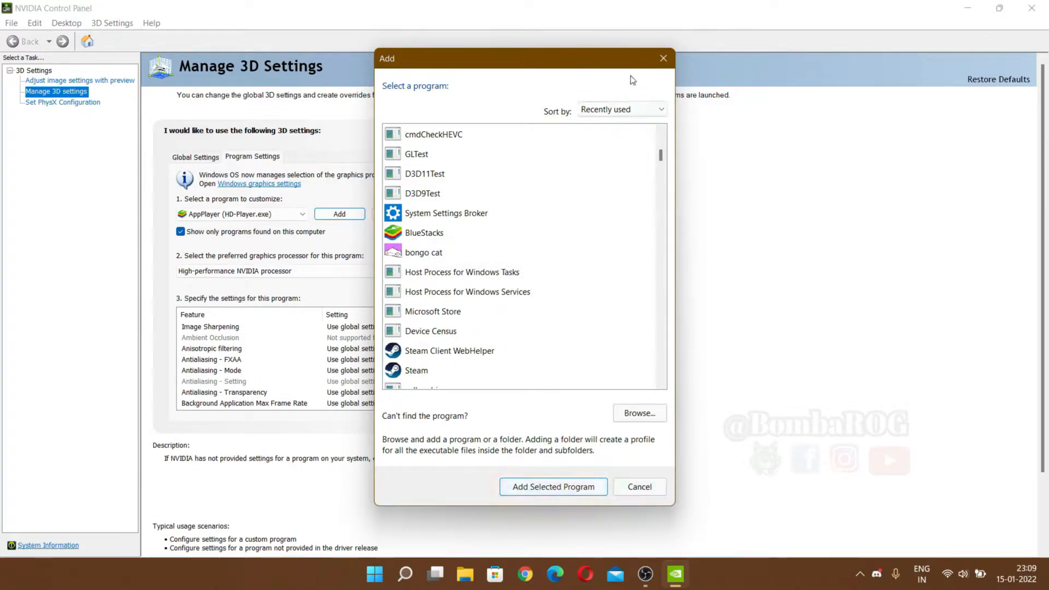
{"action": "left_click", "coordinate": [638, 486]}
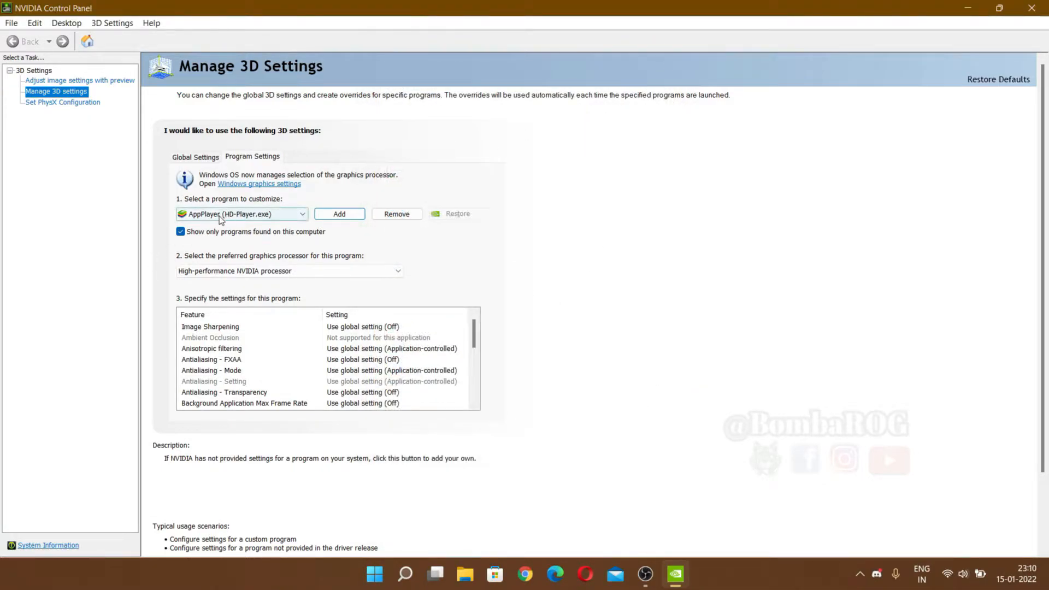
{"action": "scroll", "scroll_direction": "down", "scroll_amount": 3}
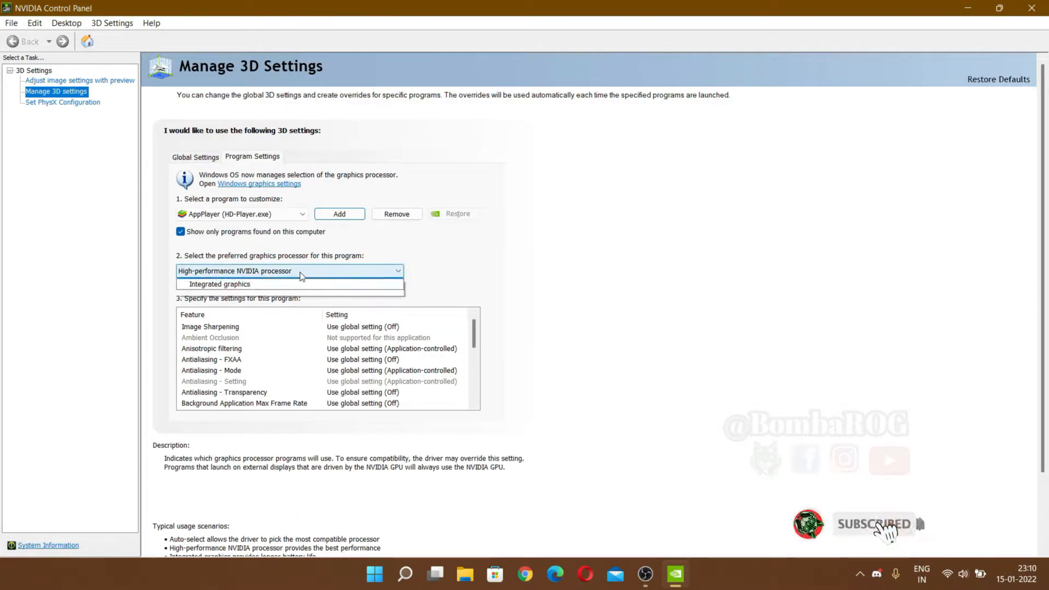
{"action": "left_click", "coordinate": [289, 271]}
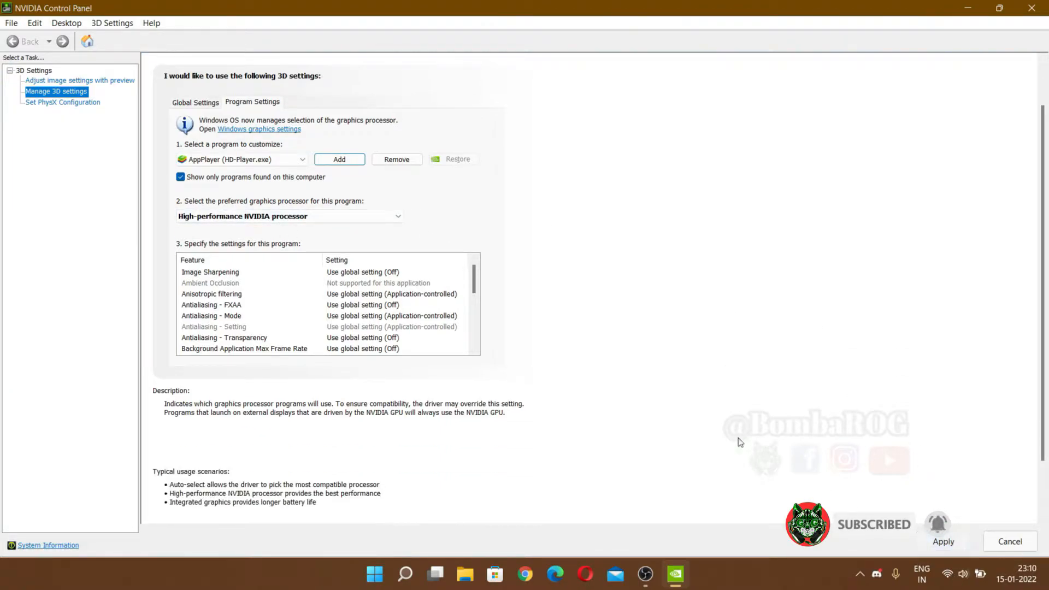
{"action": "mouse_move", "coordinate": [606, 364]}
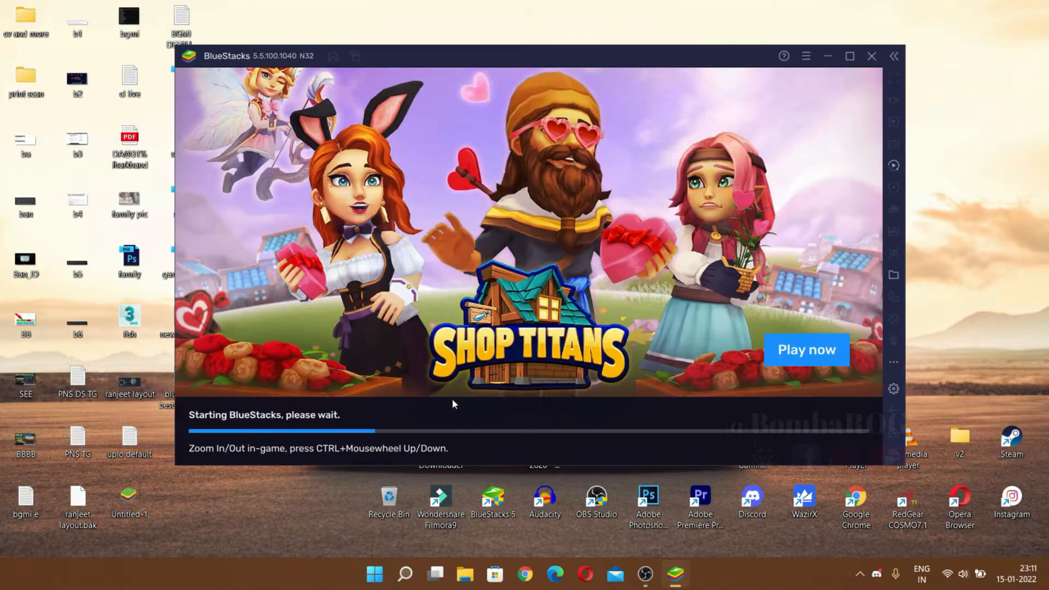
{"action": "mouse_move", "coordinate": [466, 526]}
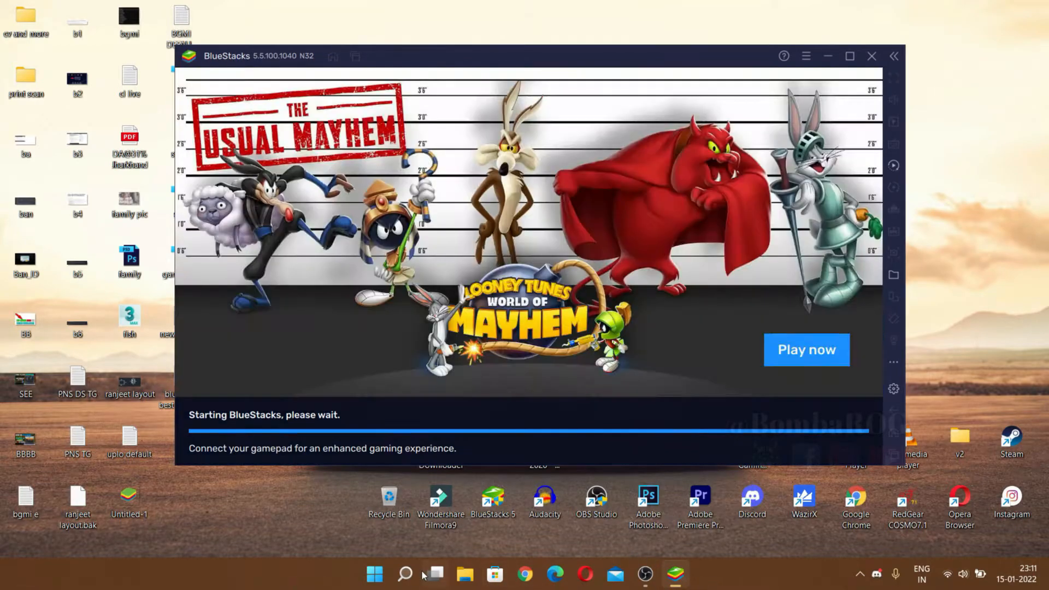
- Once BlueStacks 5 finishes starting, begin searching for Task Manager from the taskbar
{"action": "left_click", "coordinate": [404, 574]}
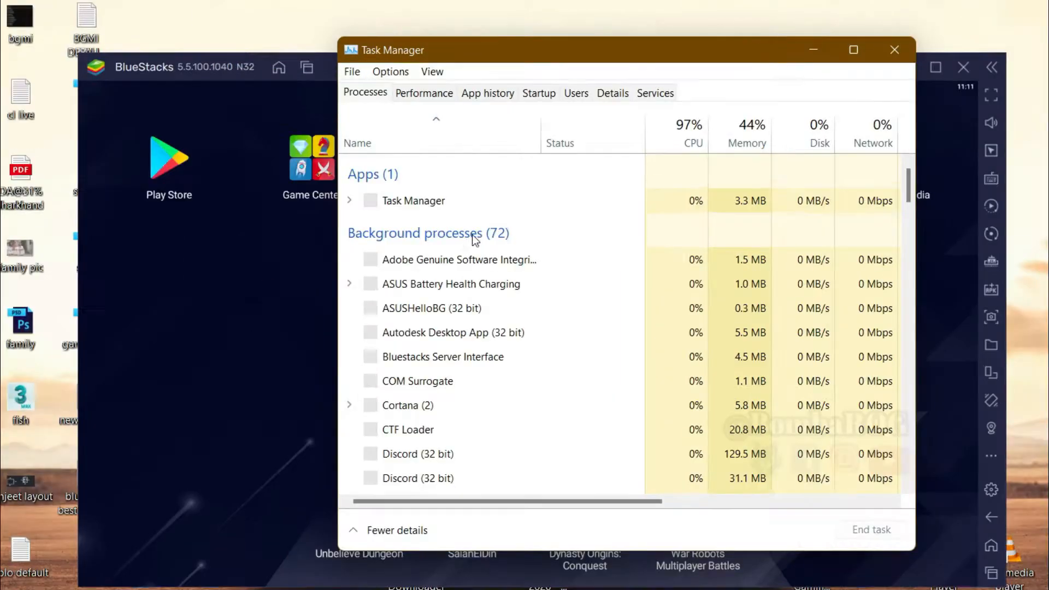
- Set HD-Player.exe to High priority in Task Manager's details, then close Task Manager
{"action": "right_click", "coordinate": [406, 200]}
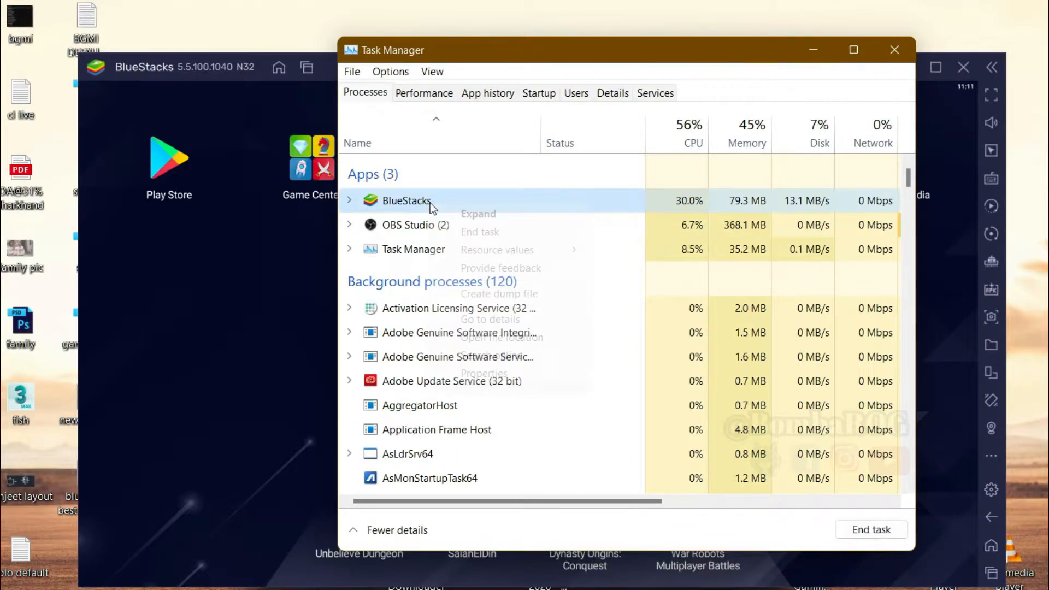
{"action": "mouse_move", "coordinate": [498, 249]}
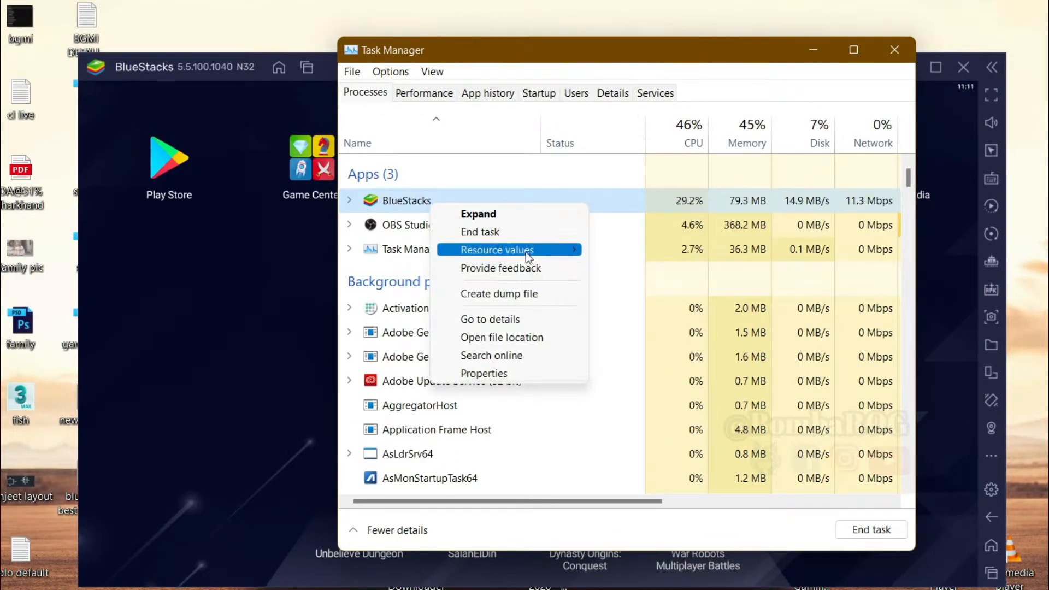
{"action": "mouse_move", "coordinate": [509, 337]}
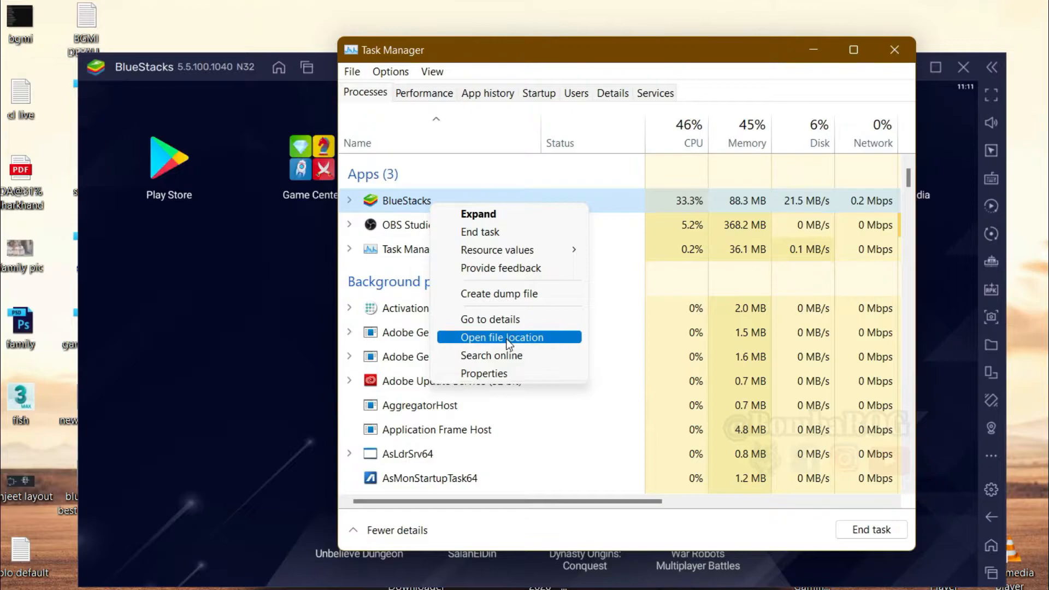
{"action": "left_click", "coordinate": [489, 320]}
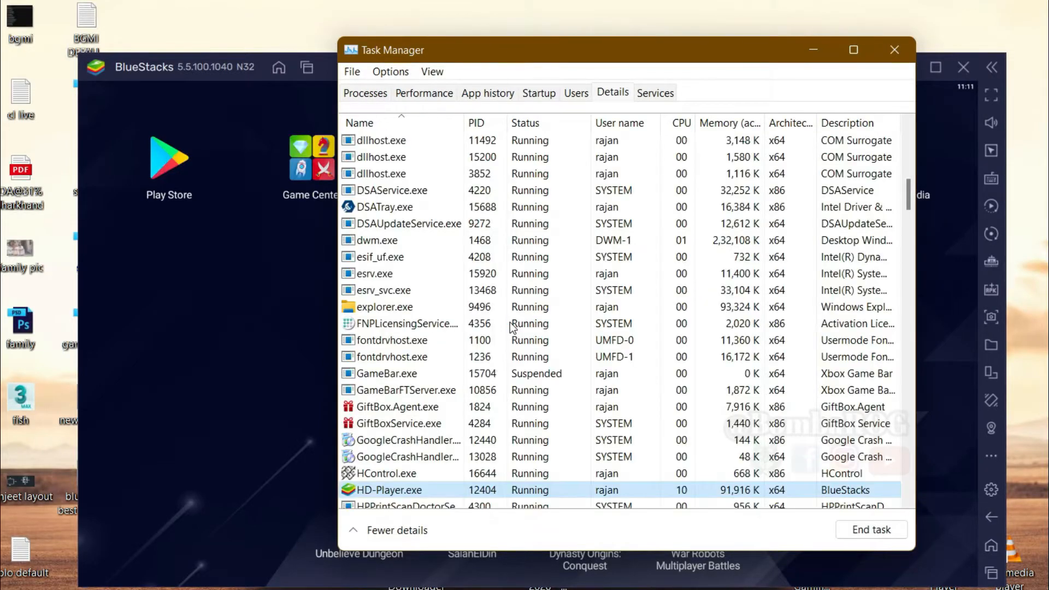
{"action": "right_click", "coordinate": [389, 490]}
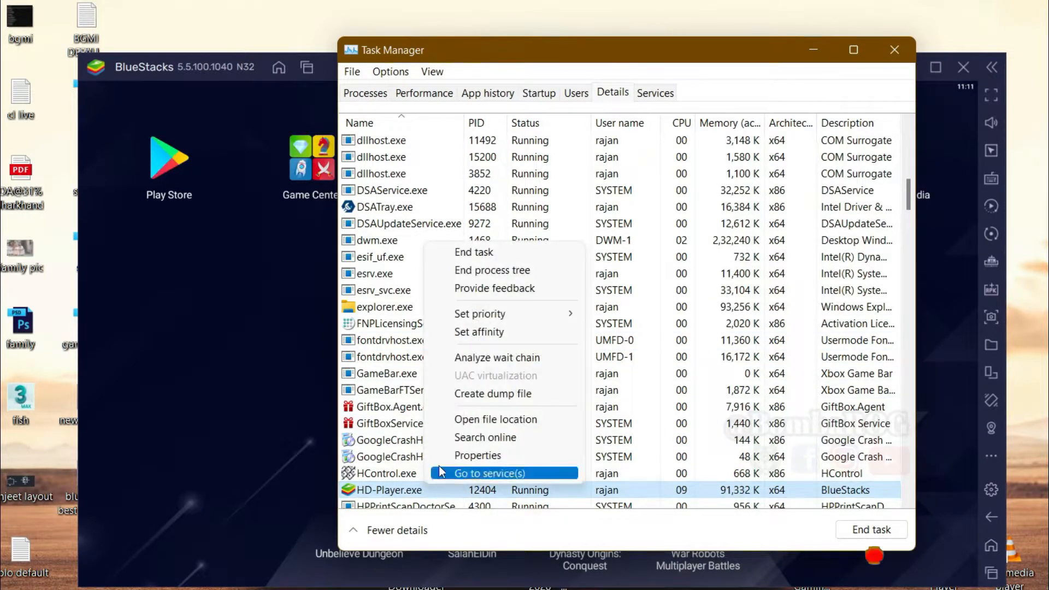
{"action": "left_click", "coordinate": [479, 313]}
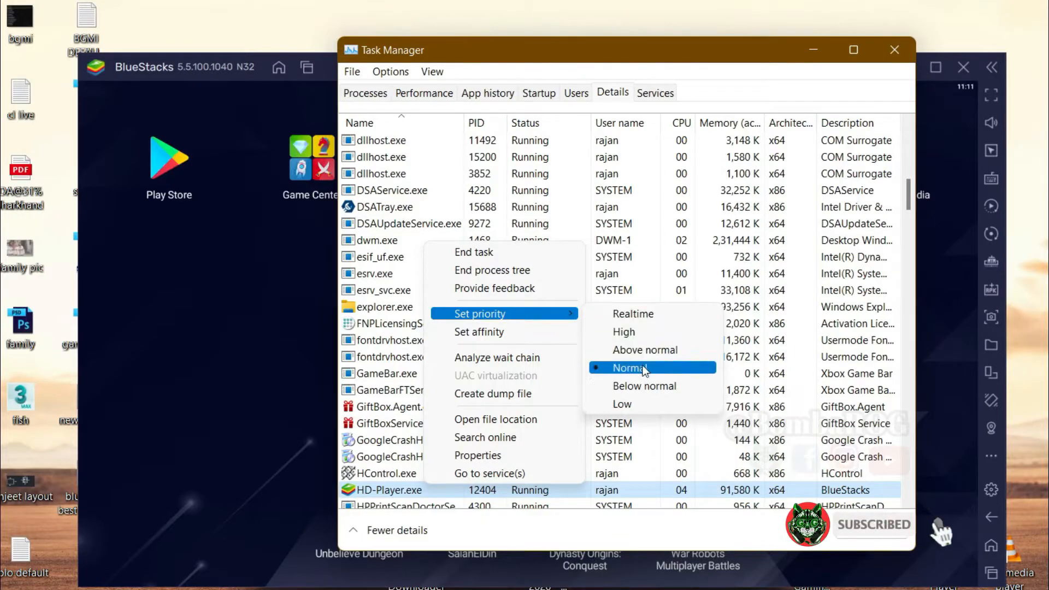
{"action": "mouse_move", "coordinate": [639, 332]}
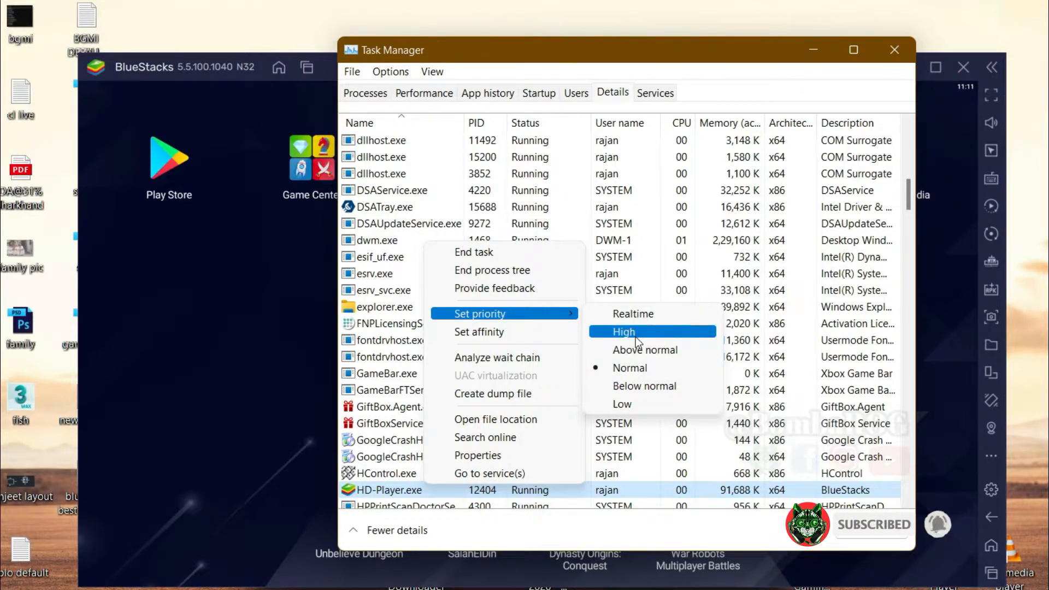
{"action": "left_click", "coordinate": [623, 331]}
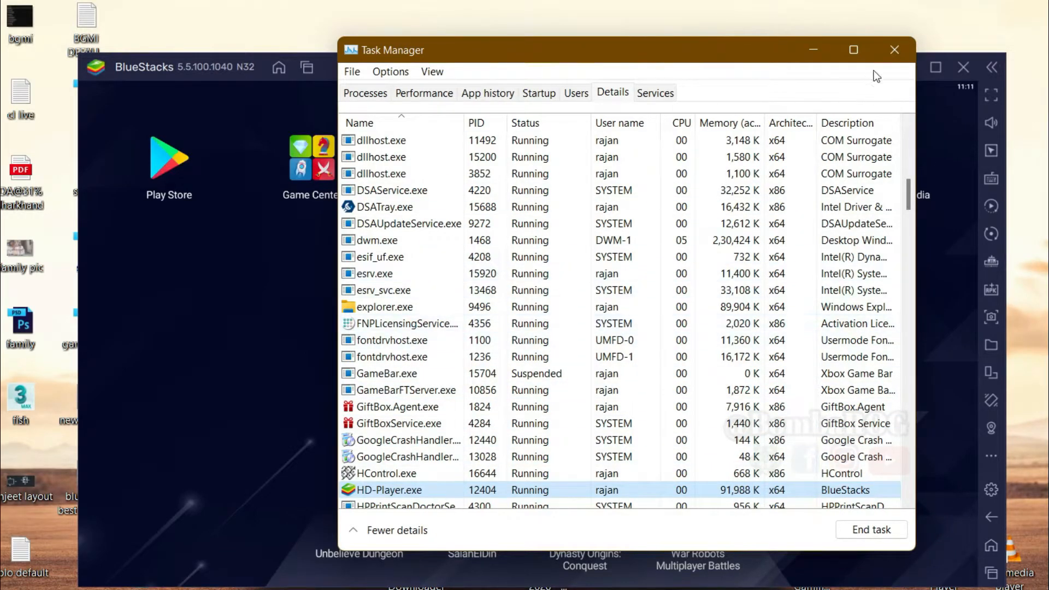
{"action": "left_click", "coordinate": [894, 50]}
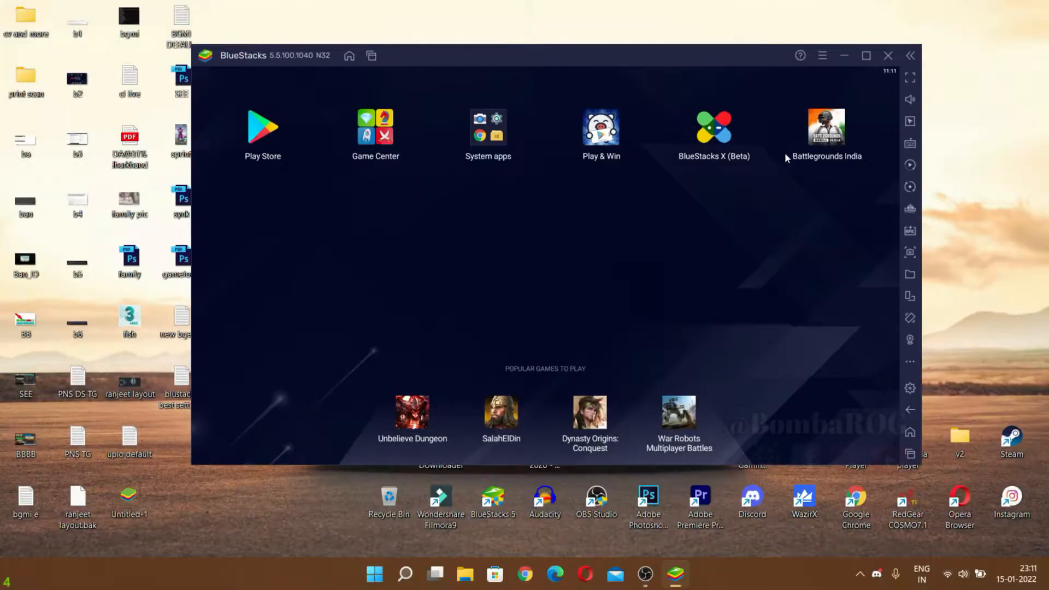
{"action": "mouse_move", "coordinate": [796, 89]}
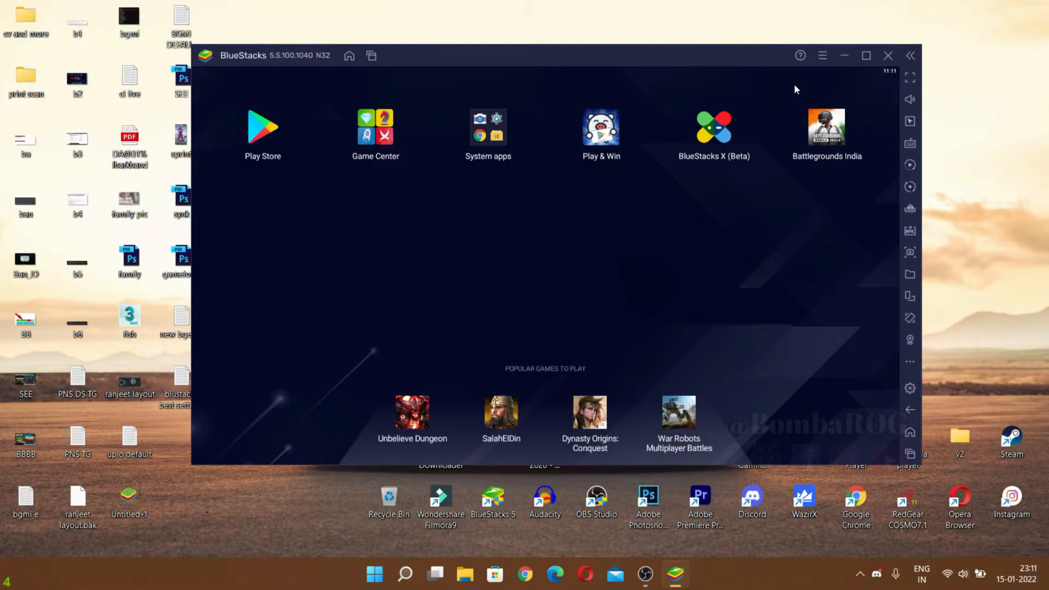
- Open BlueStacks Settings to review High CPU, High memory, High Performance mode and 60 fps
{"action": "left_click", "coordinate": [909, 388]}
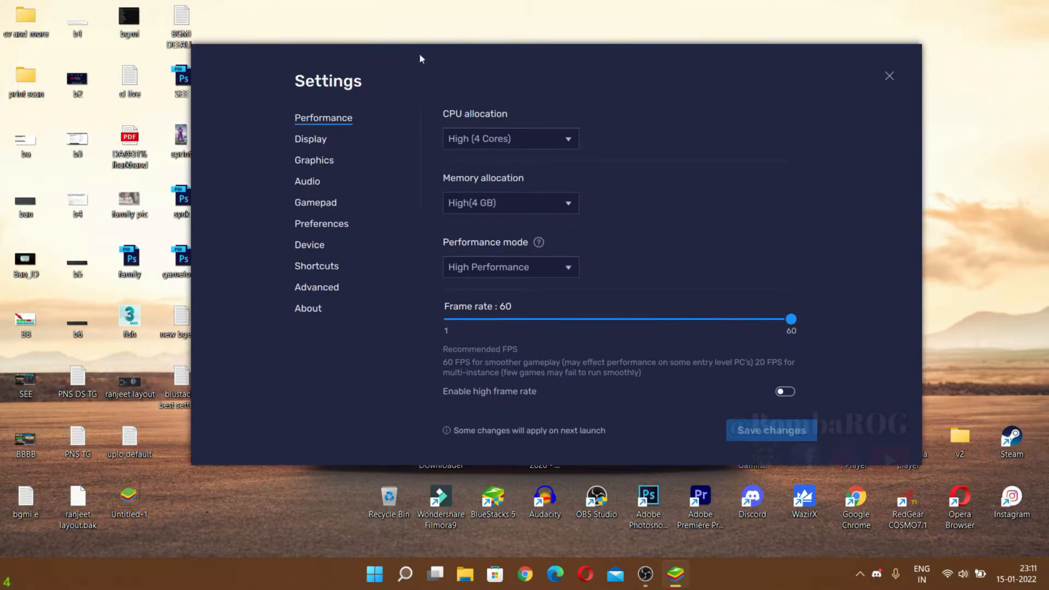
{"action": "mouse_move", "coordinate": [310, 151]}
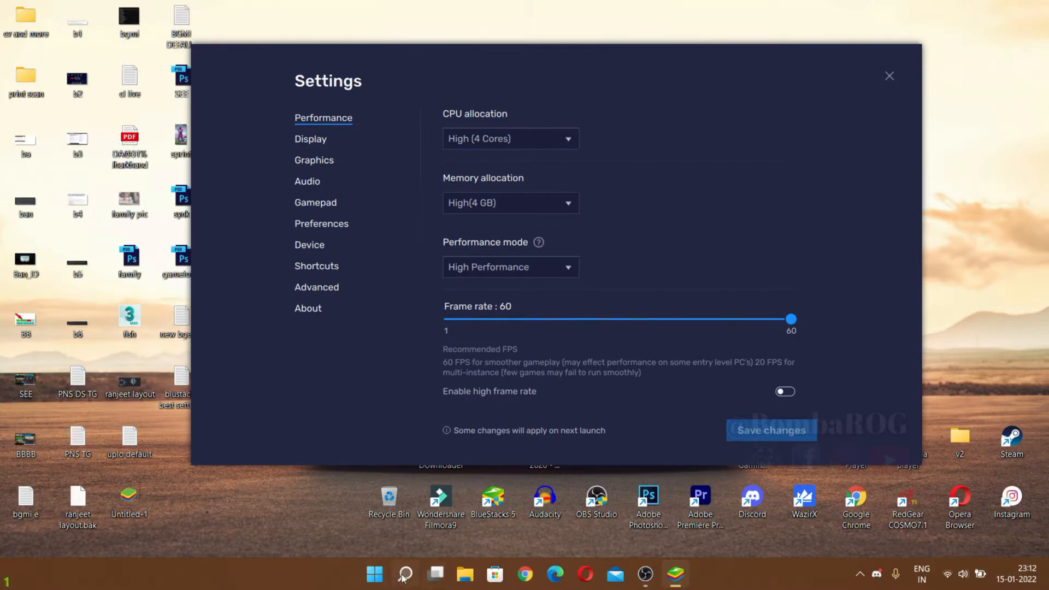
{"action": "mouse_move", "coordinate": [331, 304]}
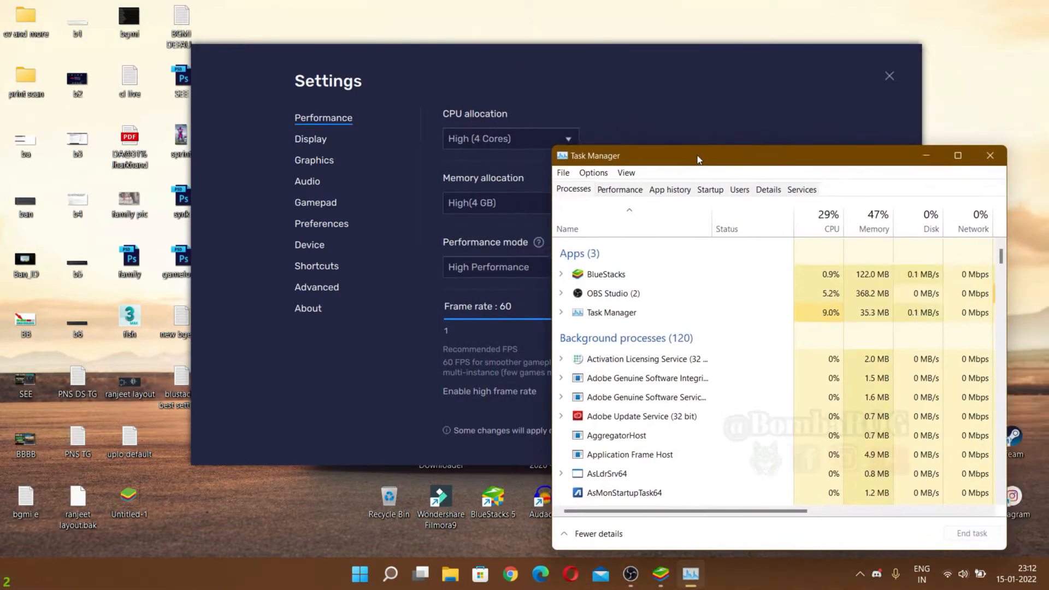
- Check GPU and CPU details on Task Manager's Performance tab, then close Task Manager
{"action": "left_click", "coordinate": [619, 190]}
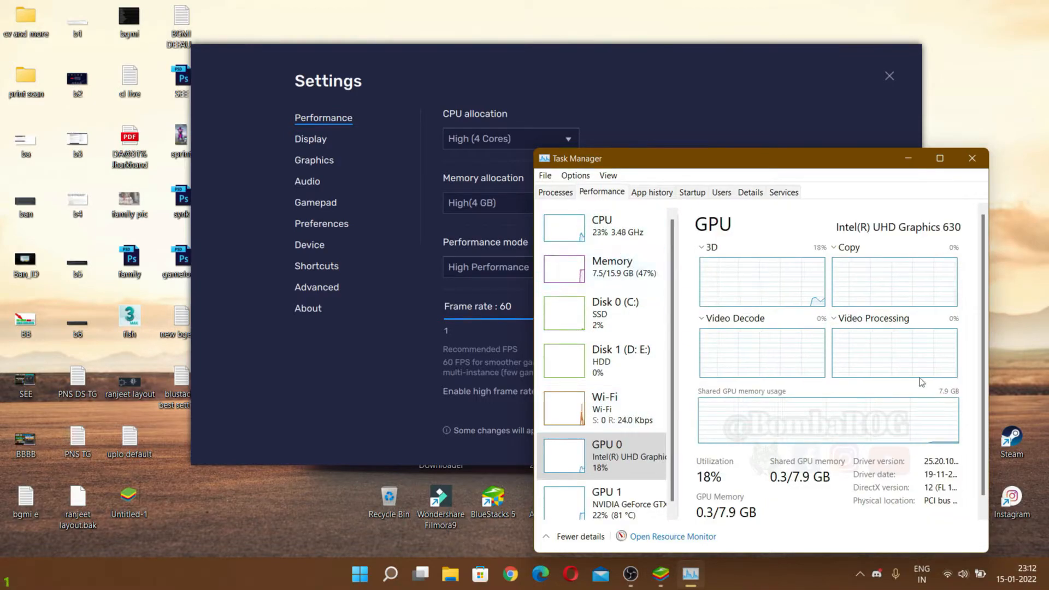
{"action": "left_click", "coordinate": [505, 61]}
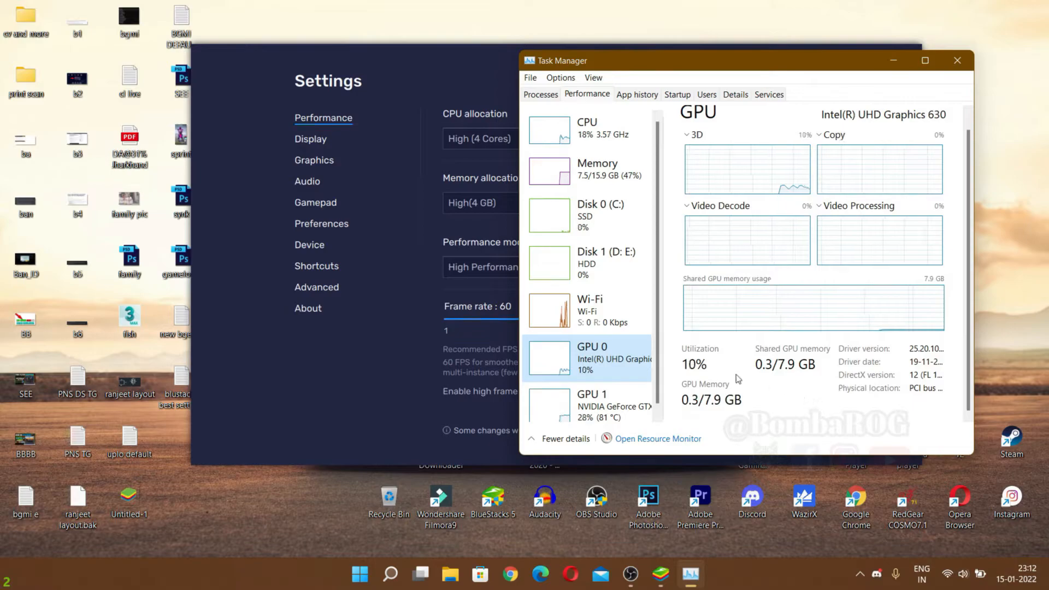
{"action": "left_click", "coordinate": [587, 127]}
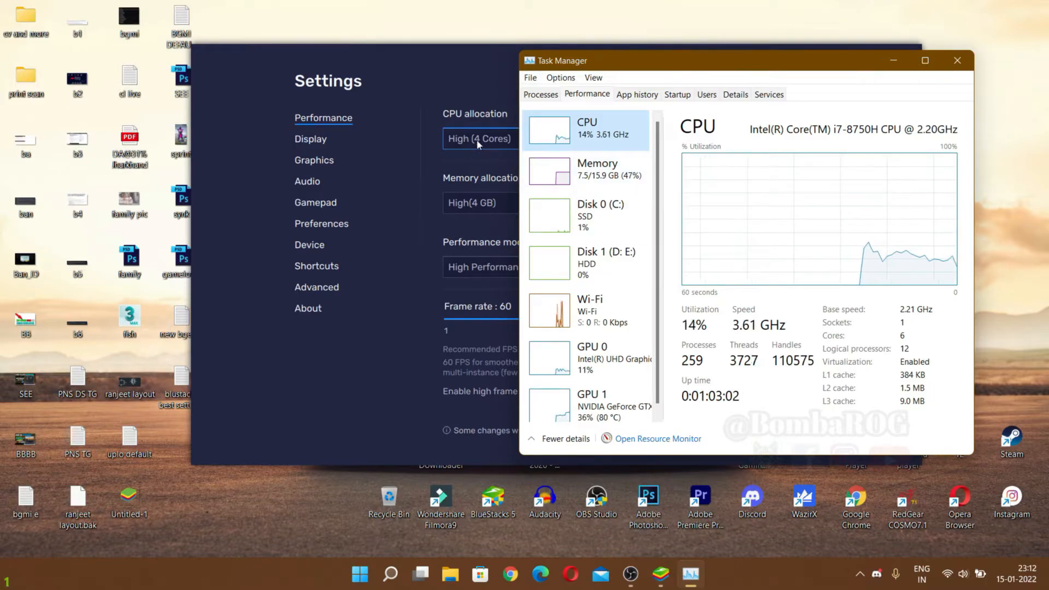
{"action": "left_click", "coordinate": [595, 169]}
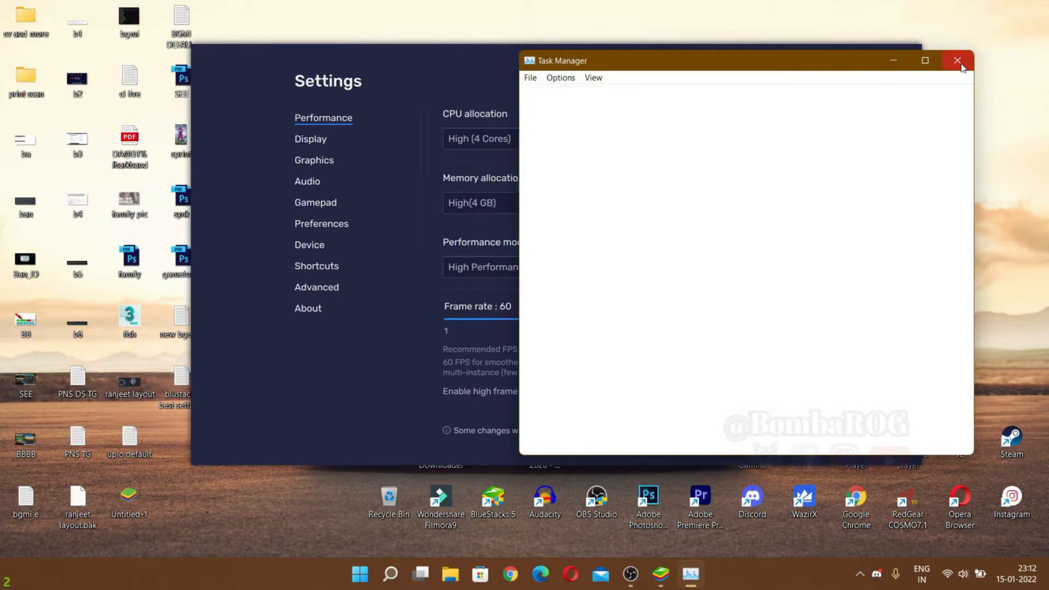
{"action": "left_click", "coordinate": [958, 61]}
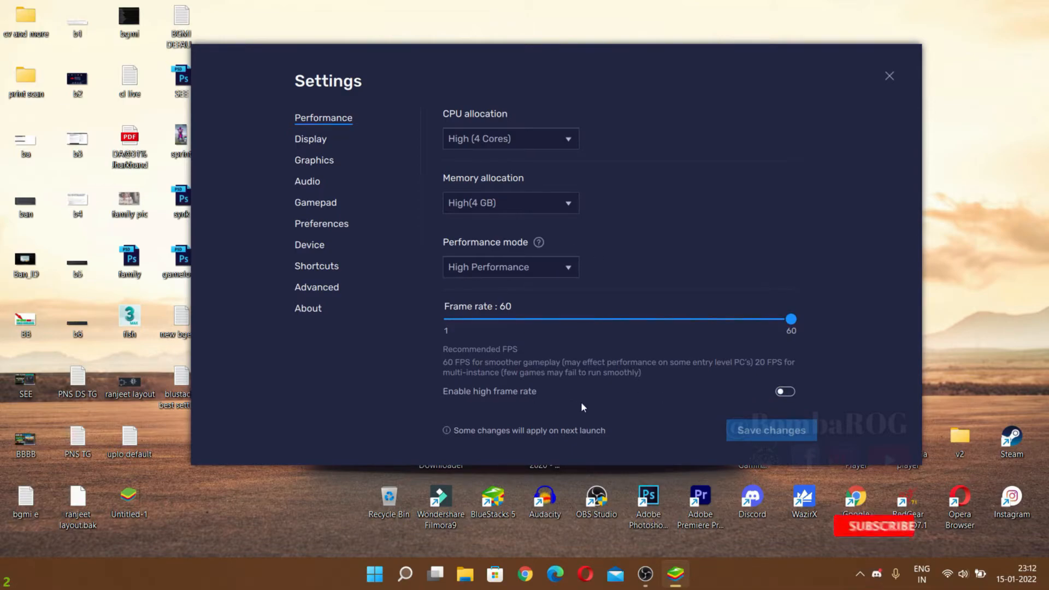
- Review the 1920 x 1080, 160 DPI display settings, then show the Graphics page
{"action": "left_click", "coordinate": [310, 138]}
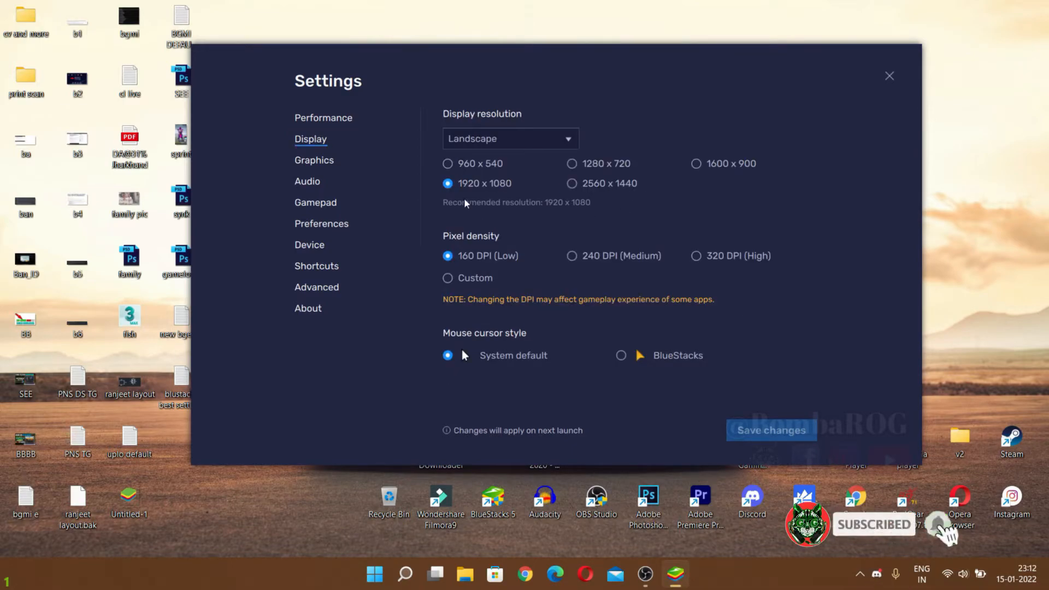
{"action": "mouse_move", "coordinate": [531, 207]}
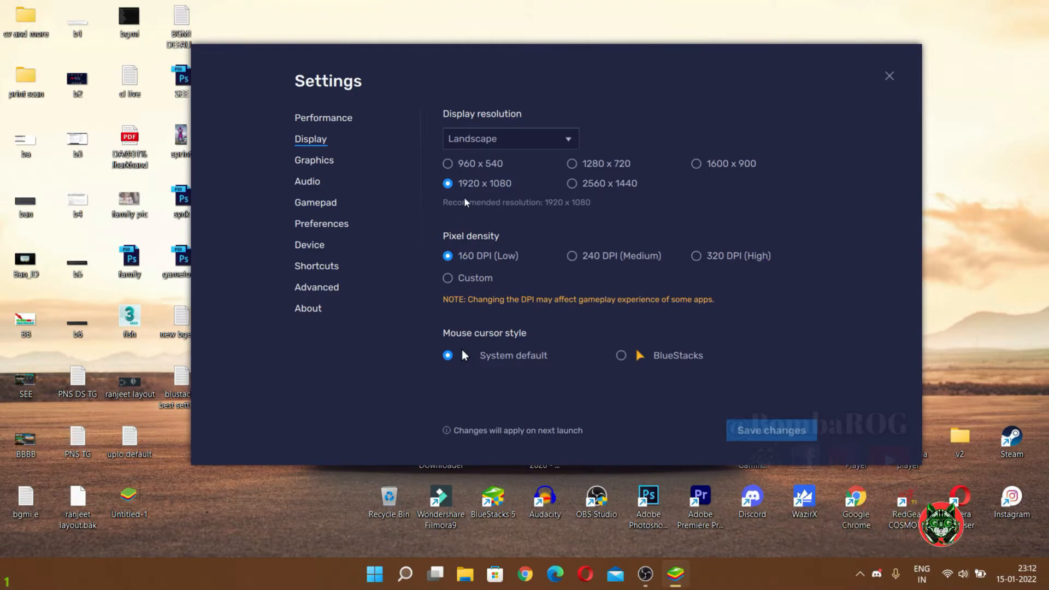
{"action": "mouse_move", "coordinate": [614, 361]}
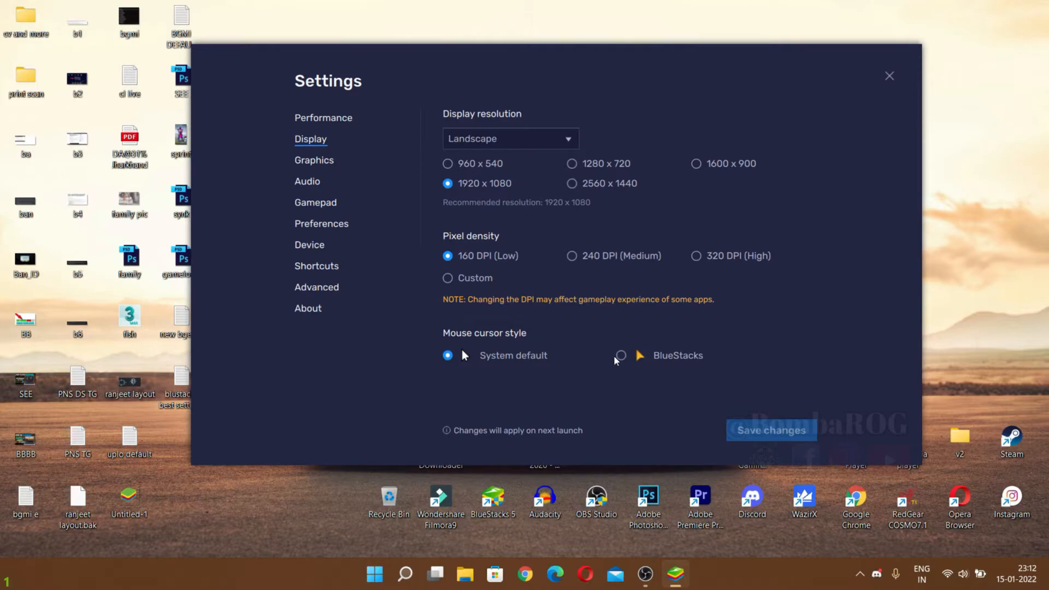
{"action": "left_click", "coordinate": [314, 160]}
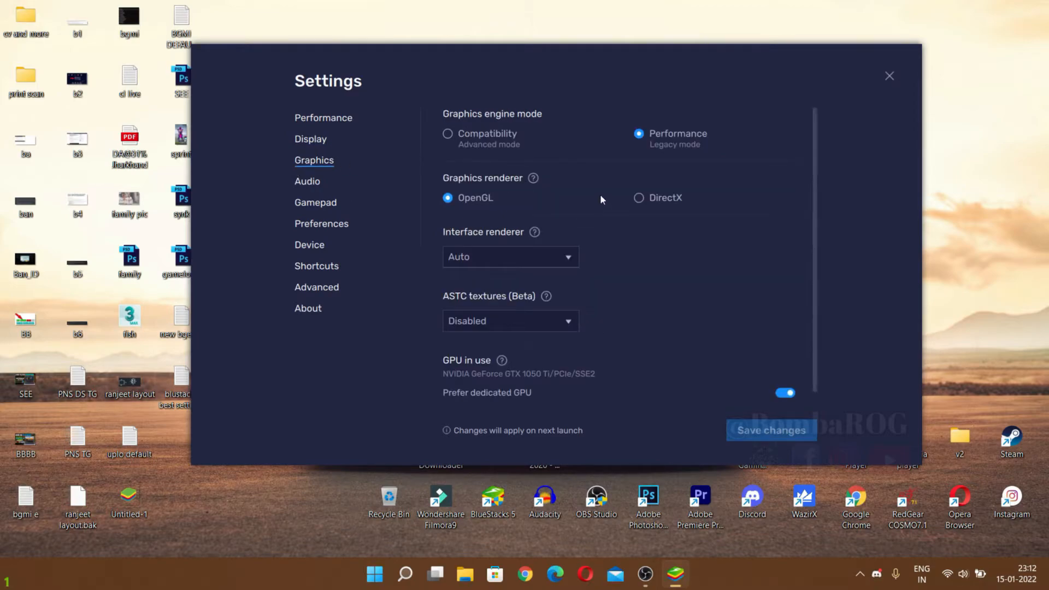
{"action": "mouse_move", "coordinate": [444, 209]}
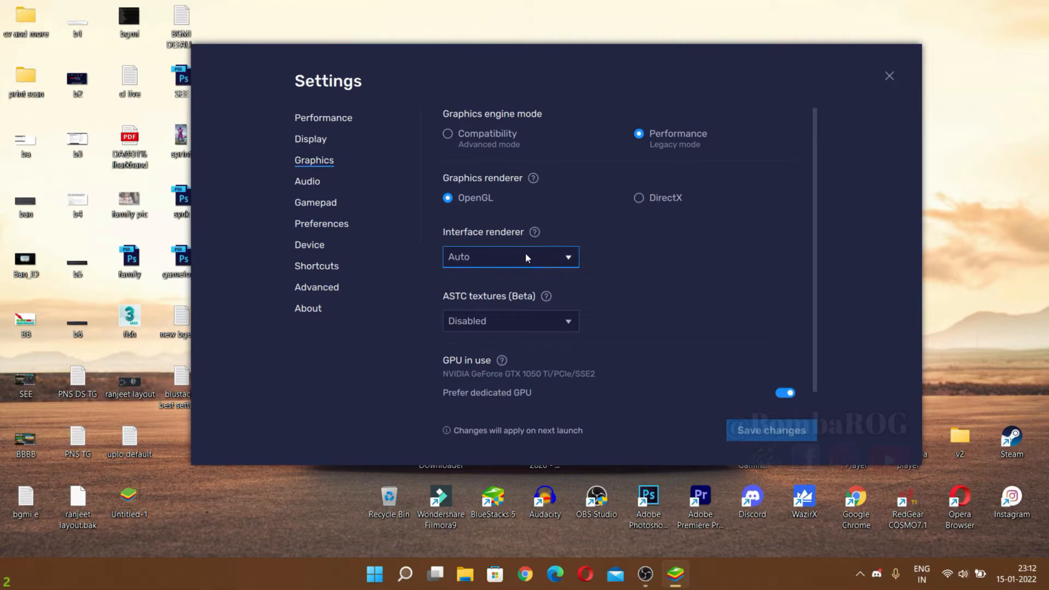
{"action": "mouse_move", "coordinate": [570, 394]}
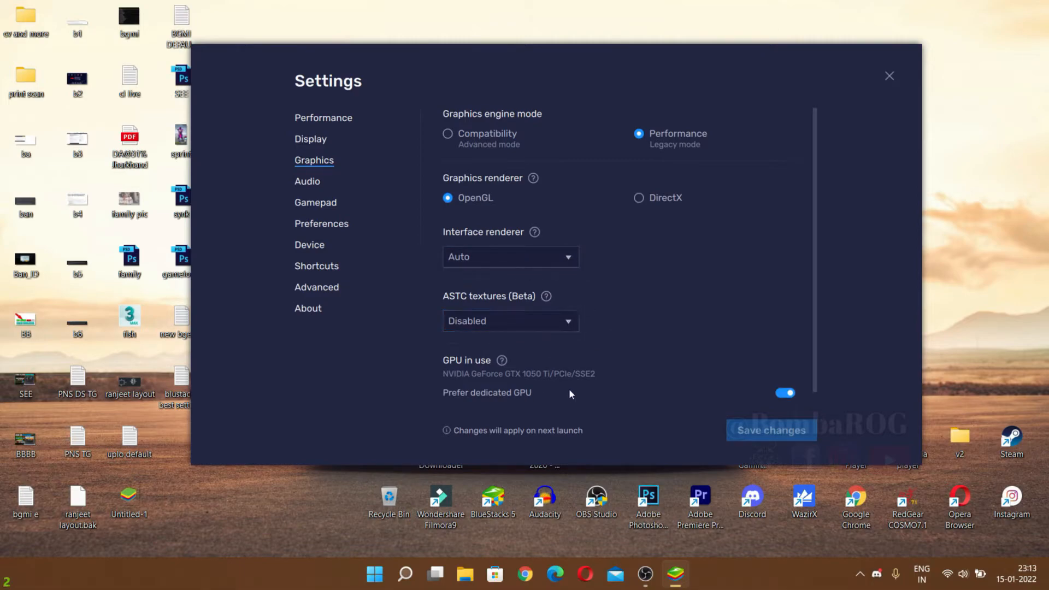
{"action": "mouse_move", "coordinate": [566, 390]}
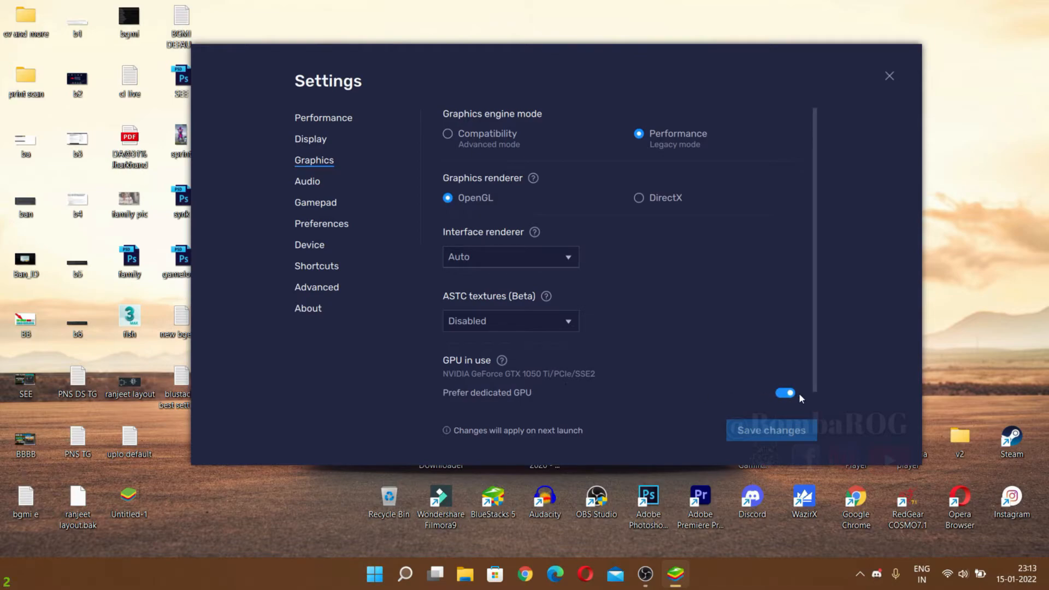
- After checking OpenGL and dedicated GPU graphics, show Device settings with the OnePlus 5 profile
{"action": "left_click", "coordinate": [309, 244]}
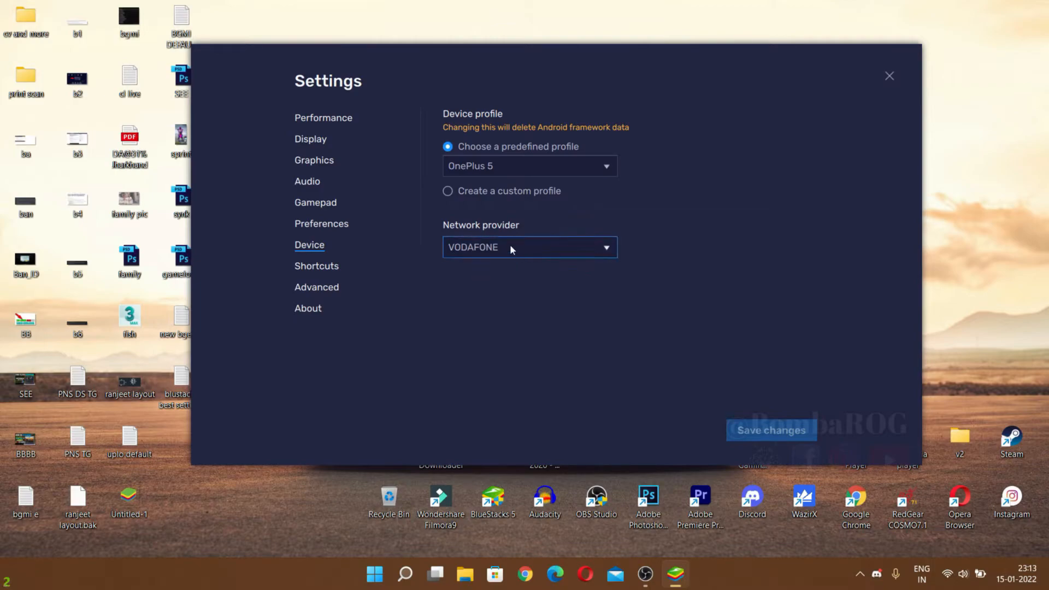
{"action": "mouse_move", "coordinate": [490, 271]}
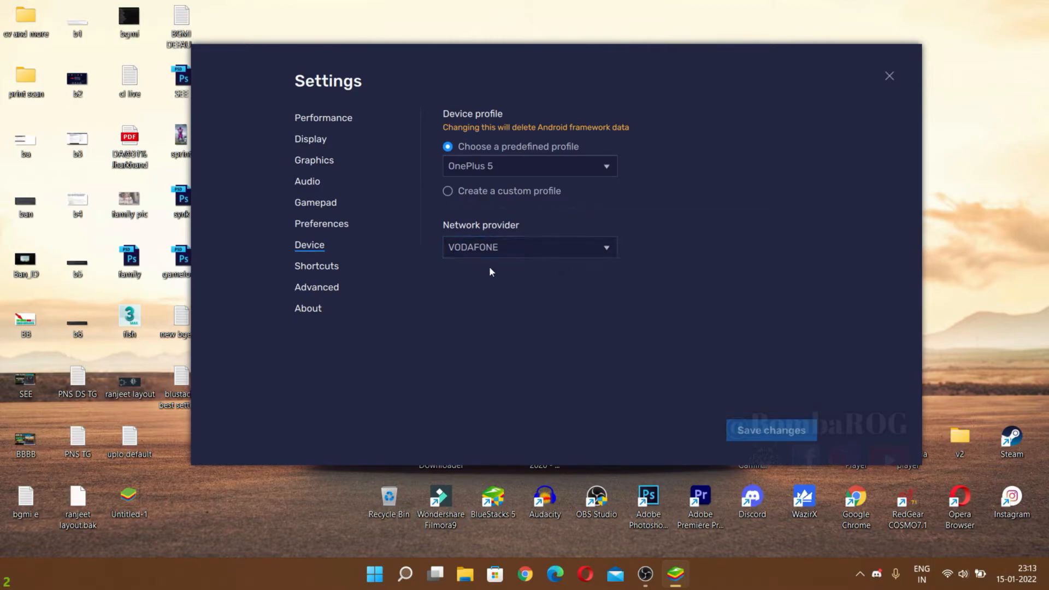
{"action": "mouse_move", "coordinate": [568, 156]}
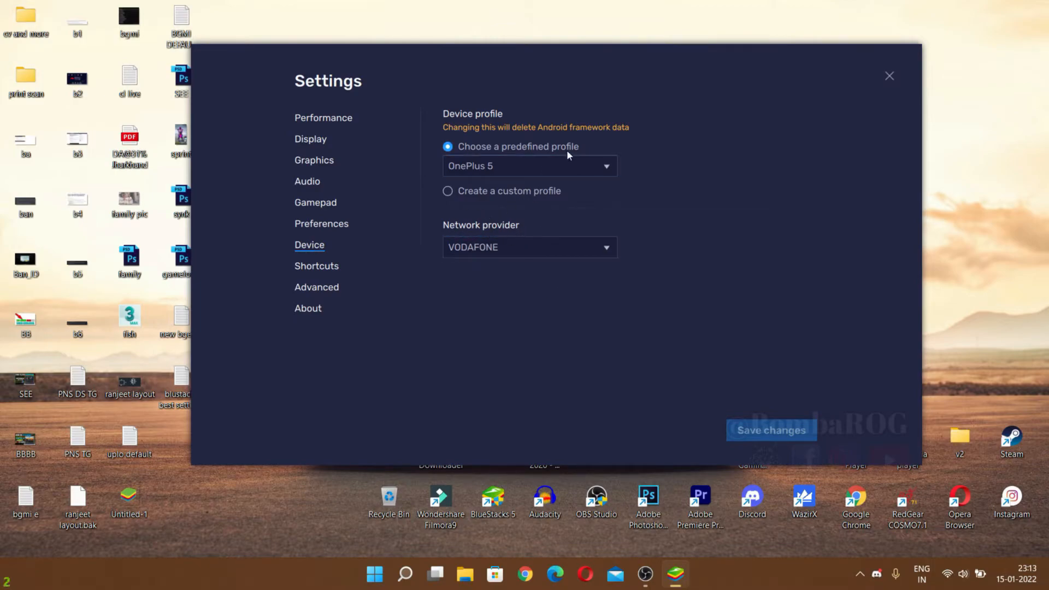
{"action": "mouse_move", "coordinate": [891, 76]}
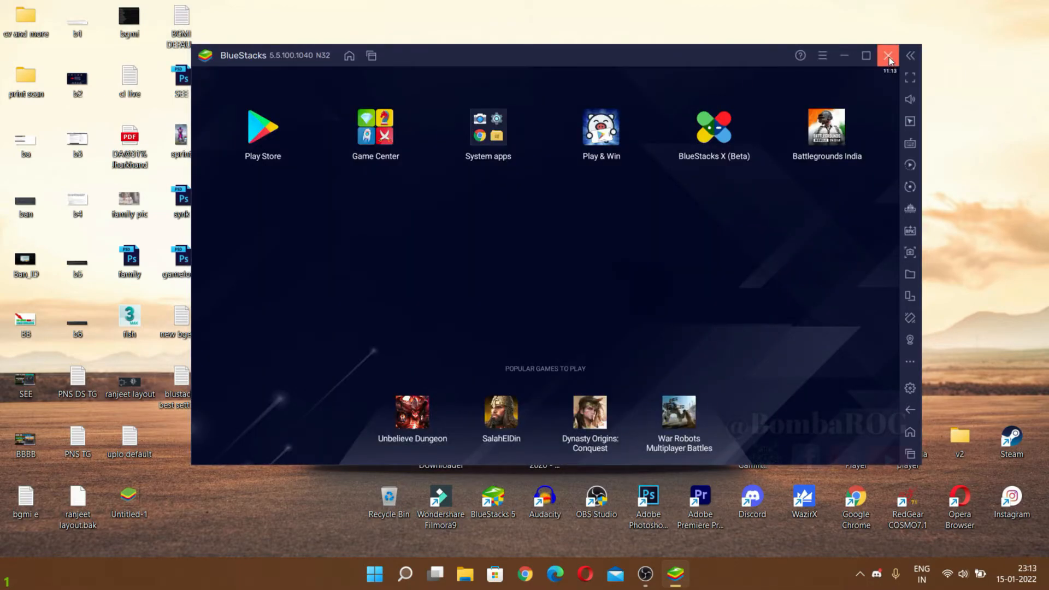
{"action": "mouse_move", "coordinate": [889, 56]}
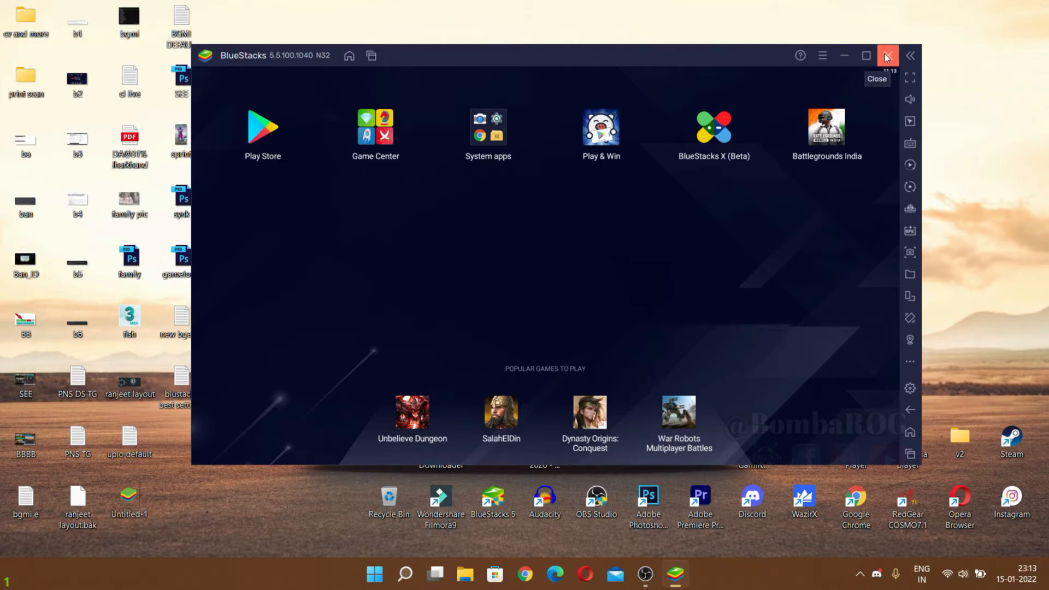
- Exit the BlueStacks 5 emulator from its title bar
{"action": "left_click", "coordinate": [889, 56]}
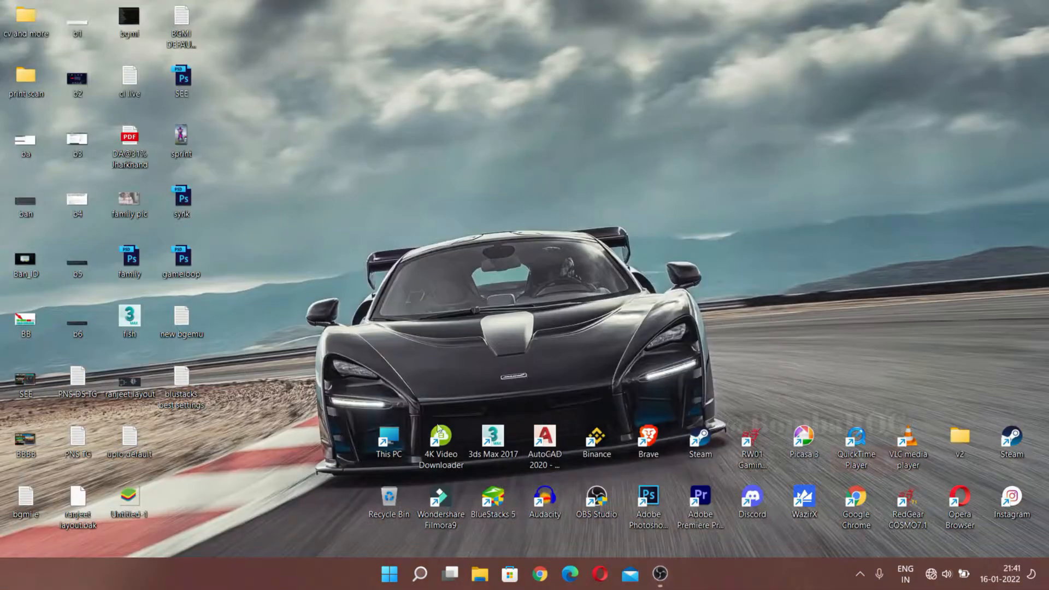
- Browse from This PC to the AppData\Local folder
{"action": "double_click", "coordinate": [388, 445]}
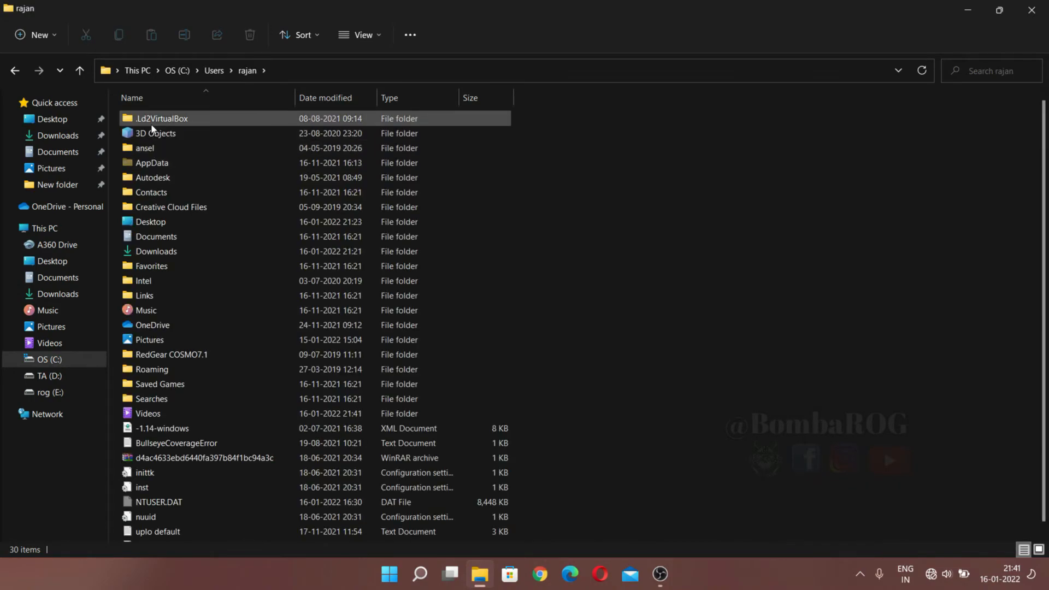
{"action": "double_click", "coordinate": [152, 162]}
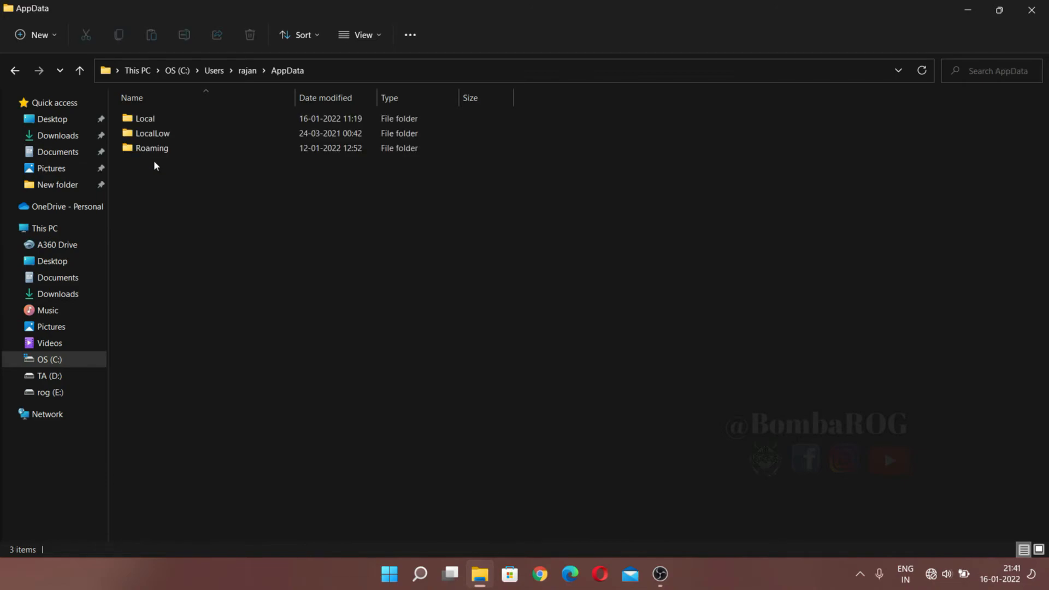
{"action": "double_click", "coordinate": [144, 119]}
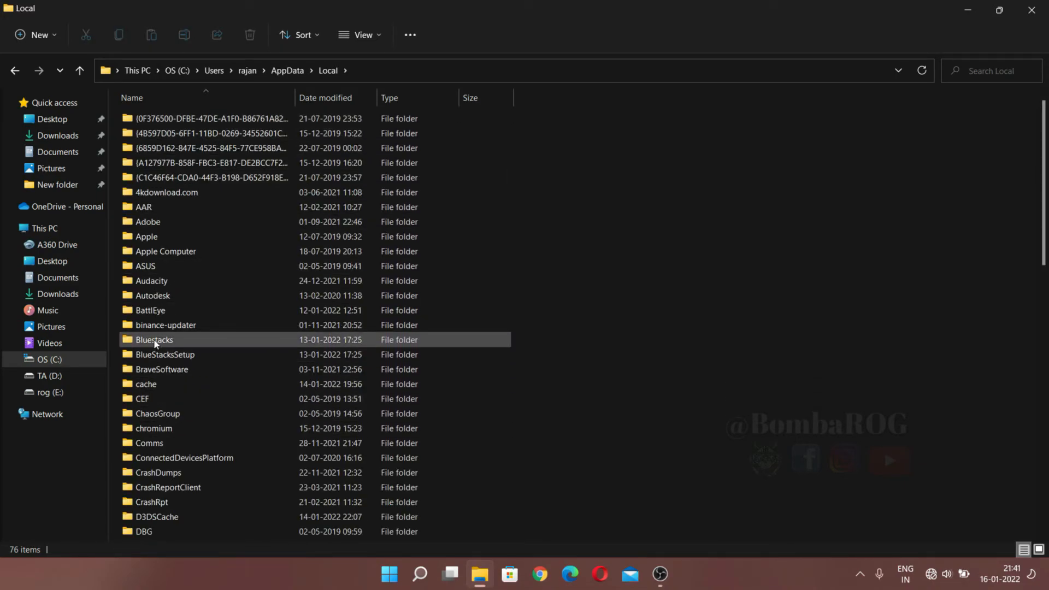
- Go through the Bluestacks and cache folders in Local, ending inside cache
{"action": "double_click", "coordinate": [154, 340]}
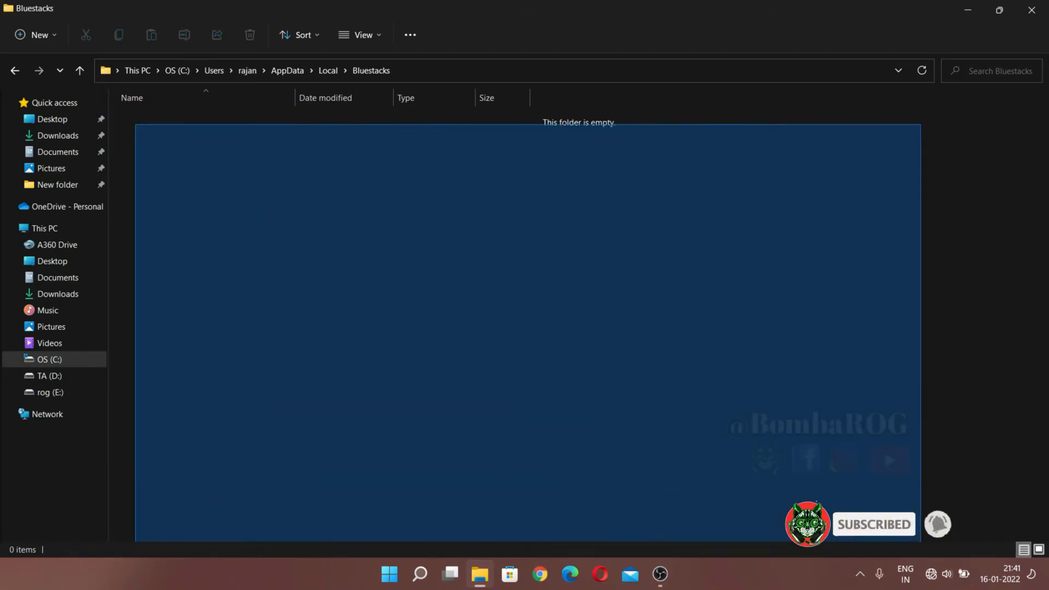
{"action": "left_click", "coordinate": [14, 70]}
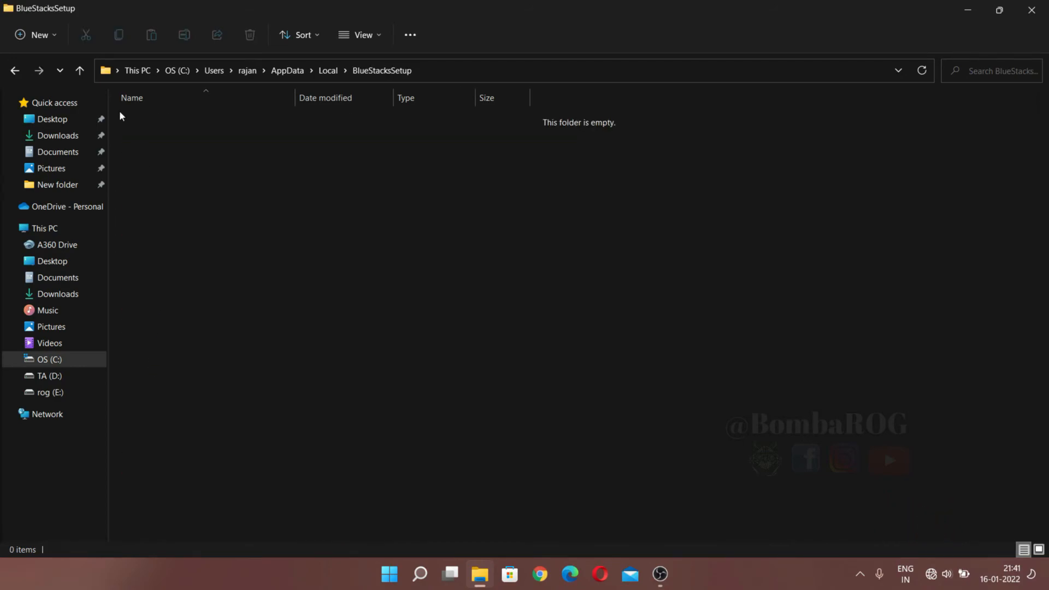
{"action": "mouse_move", "coordinate": [4, 54]}
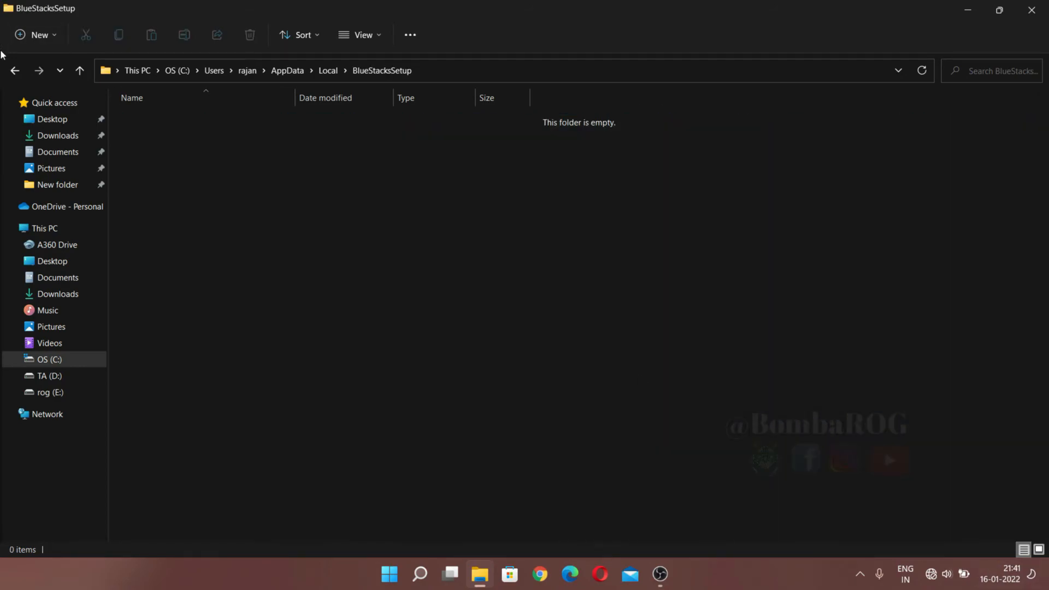
{"action": "left_click", "coordinate": [328, 71]}
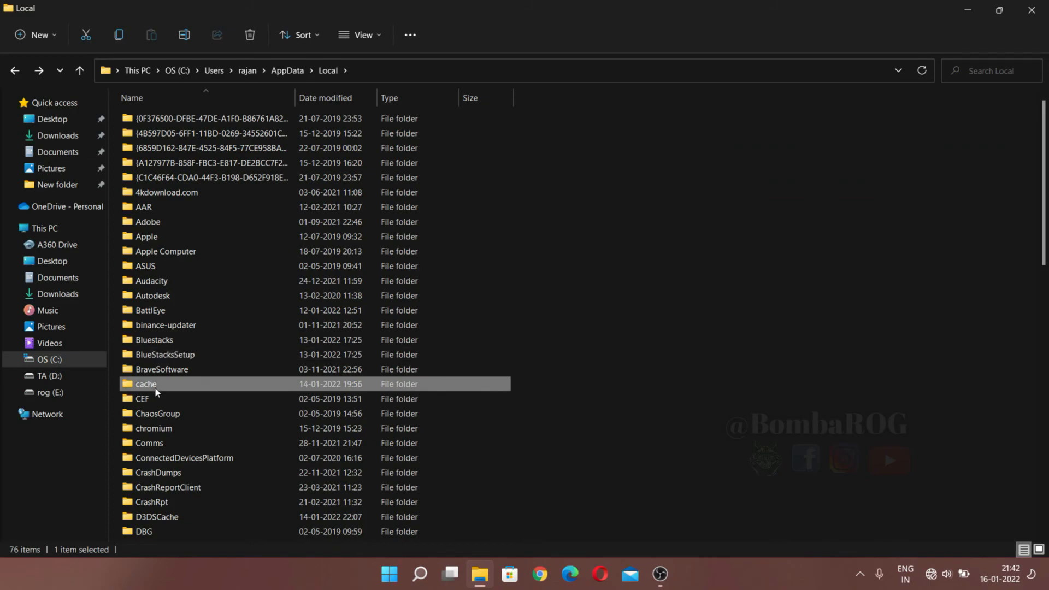
{"action": "double_click", "coordinate": [145, 384]}
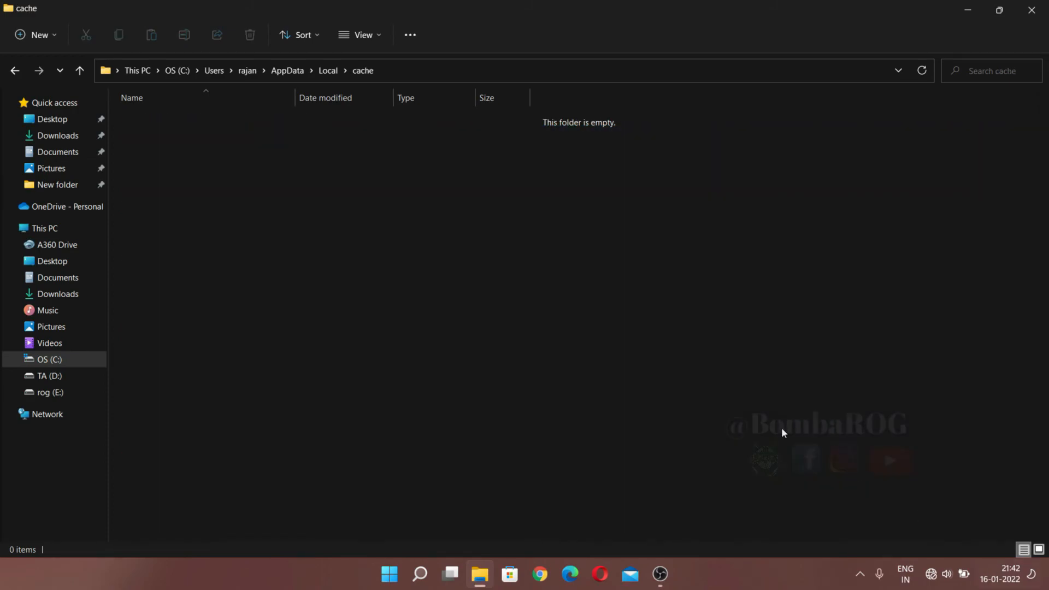